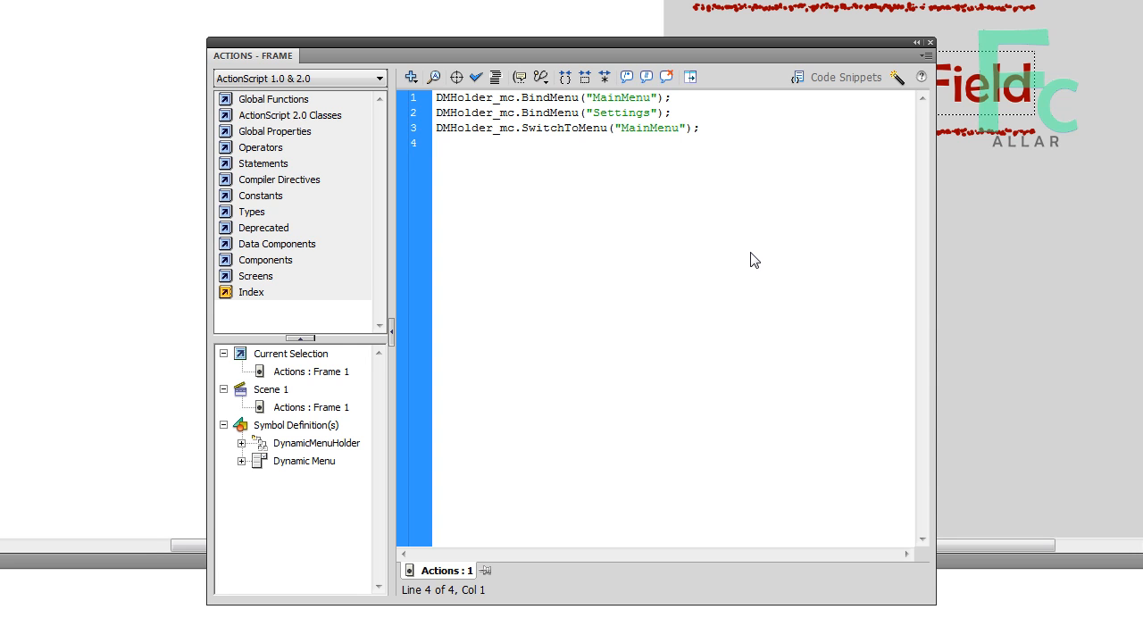
- Write DMHolder_mc.HandlePress = function(pressName:String) with an empty brace body and place the cursor inside it
text(DMH)
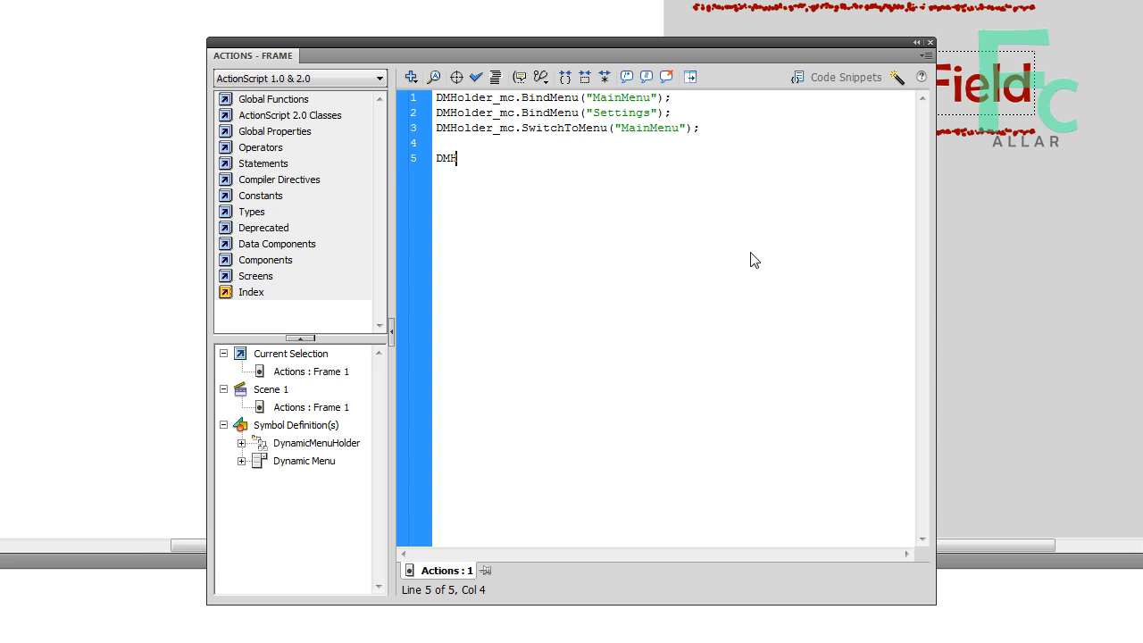
text(older_mc)
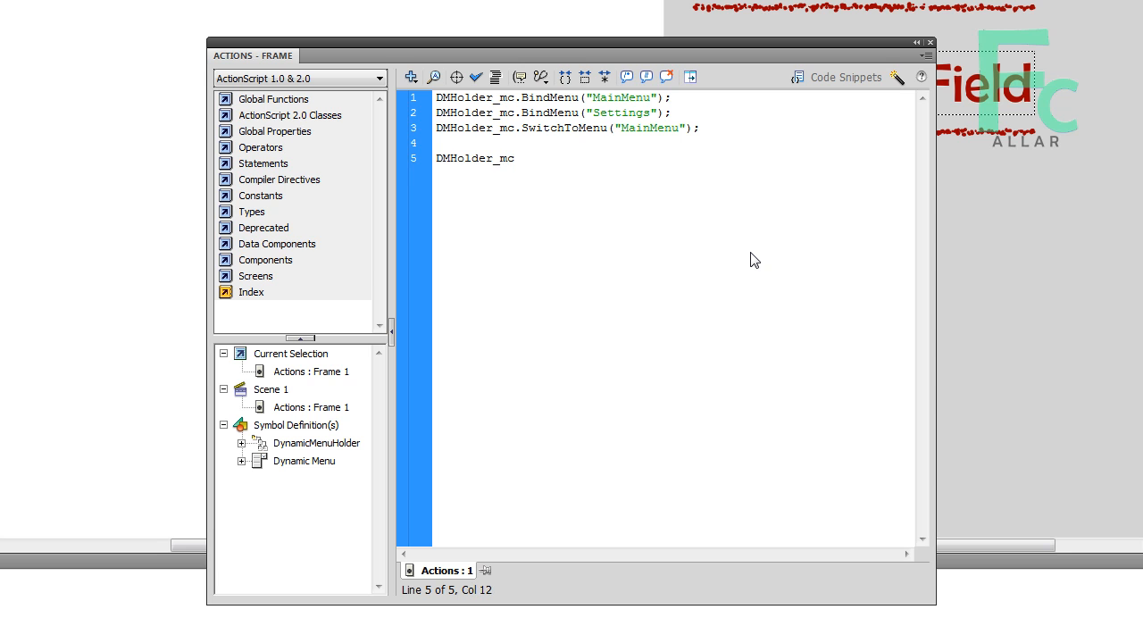
text(.)
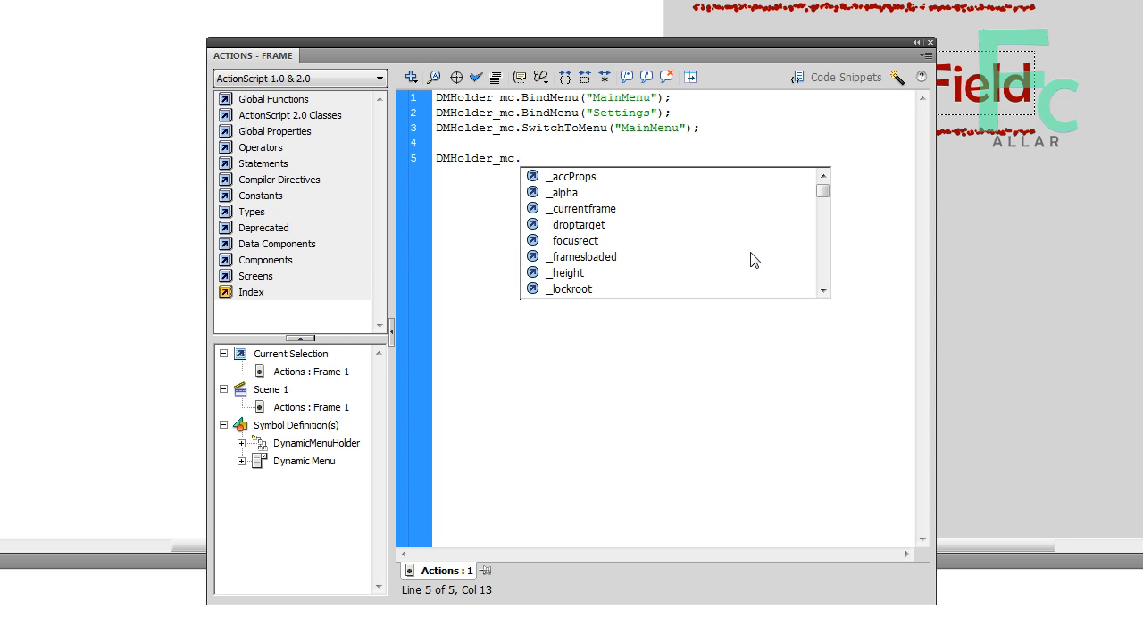
text(HandlePress =)
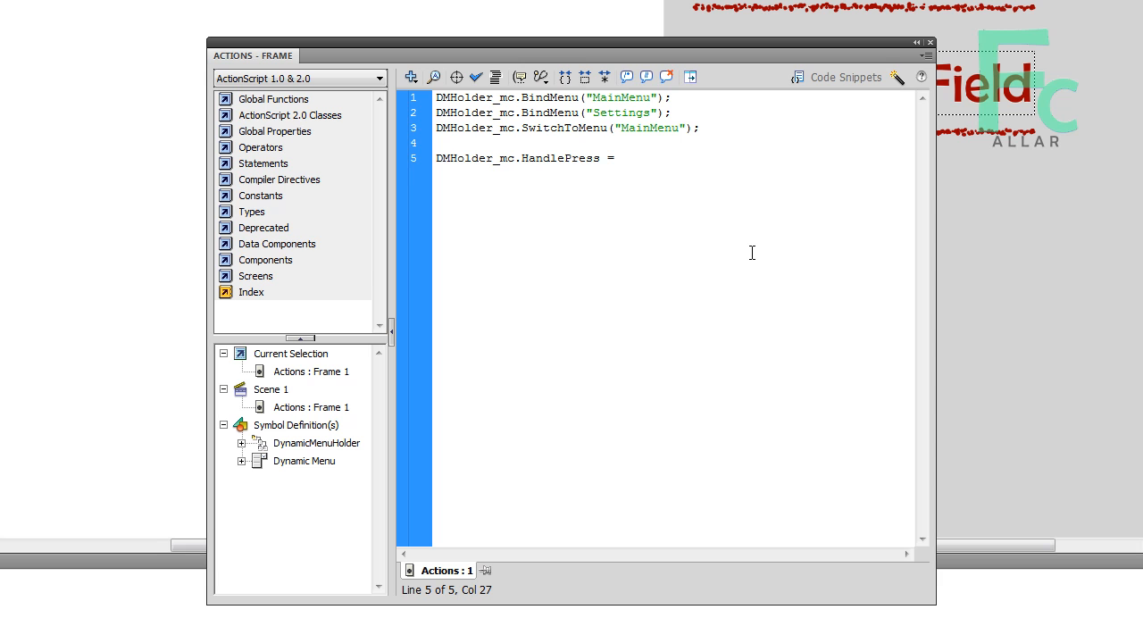
text(fuc)
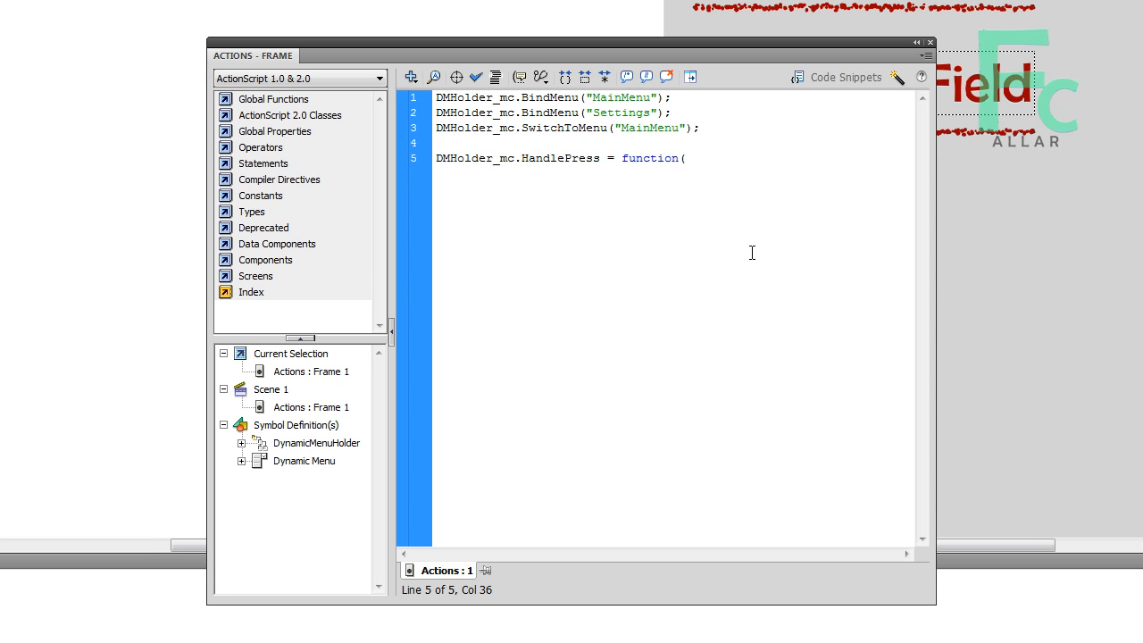
text(pressName)
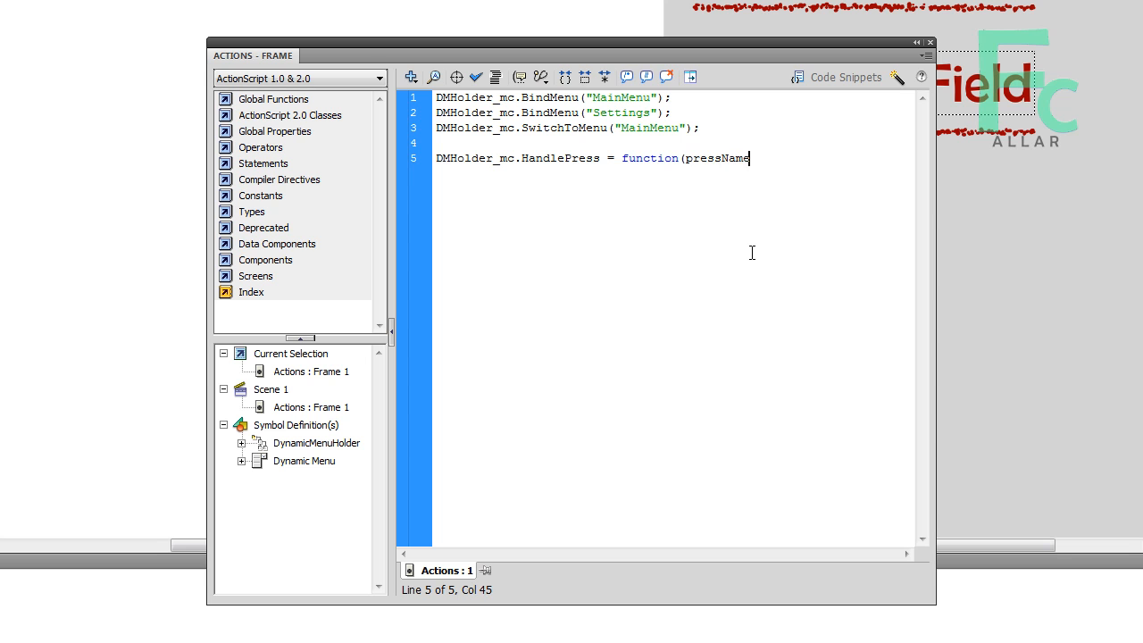
text(:S)
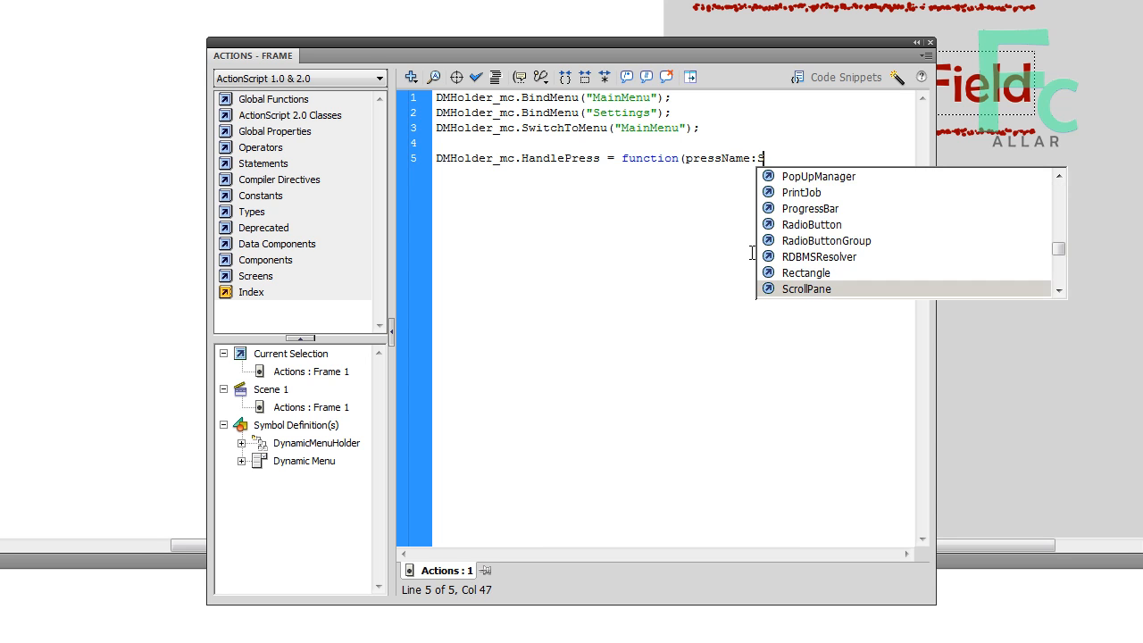
text(tring))
text({)
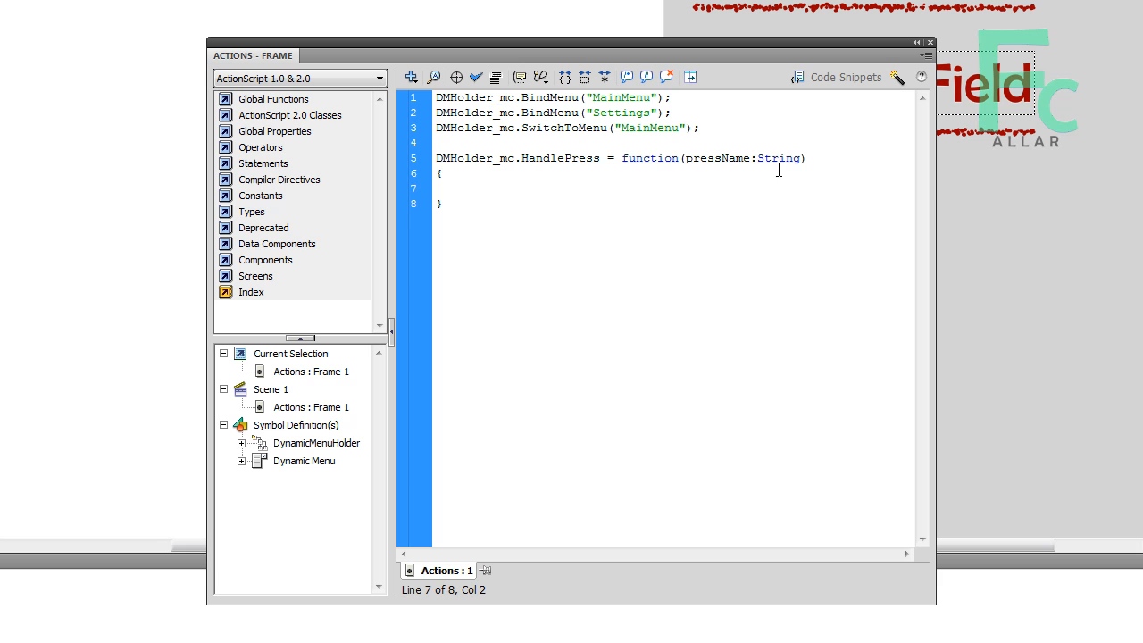
click(739, 157)
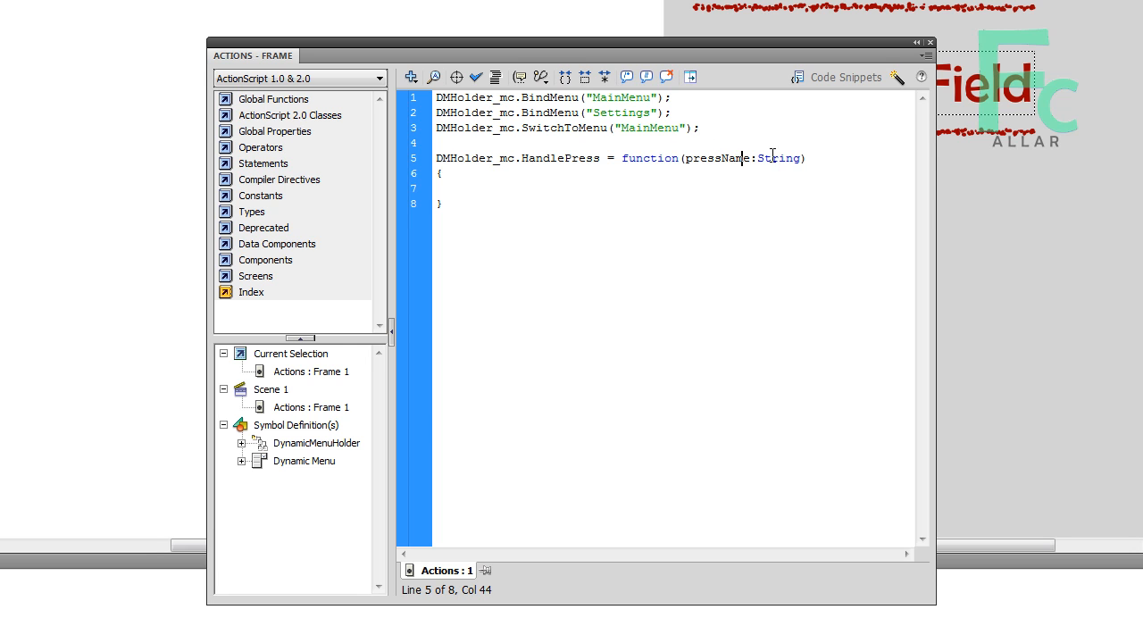
click(679, 187)
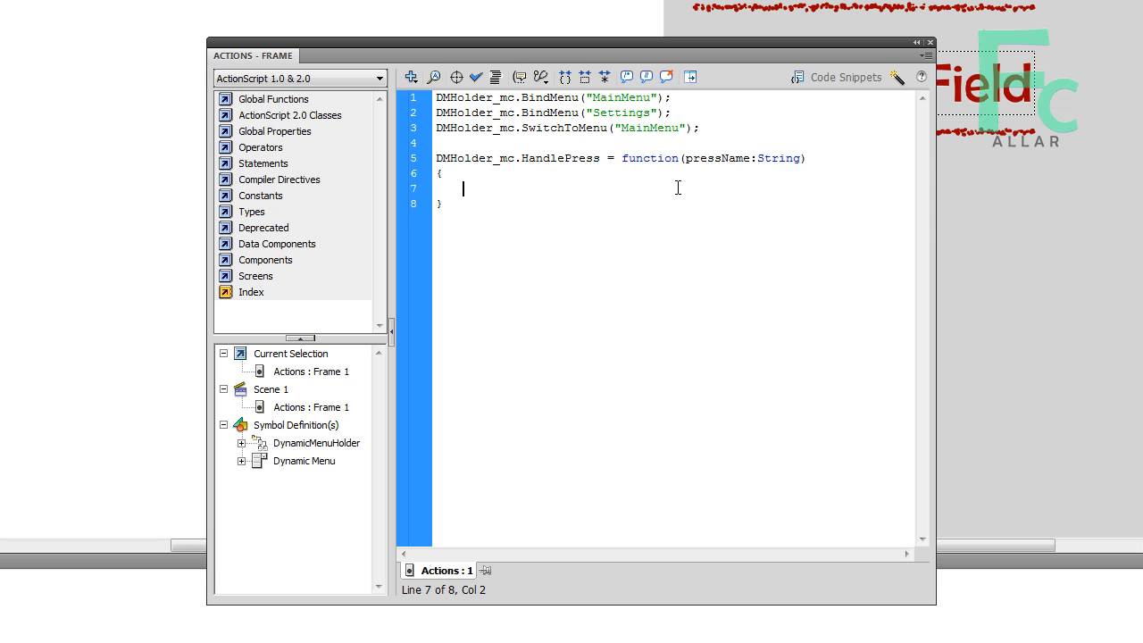
- Add a switch(pressName) block whose "New Game" case just breaks
text(switch)
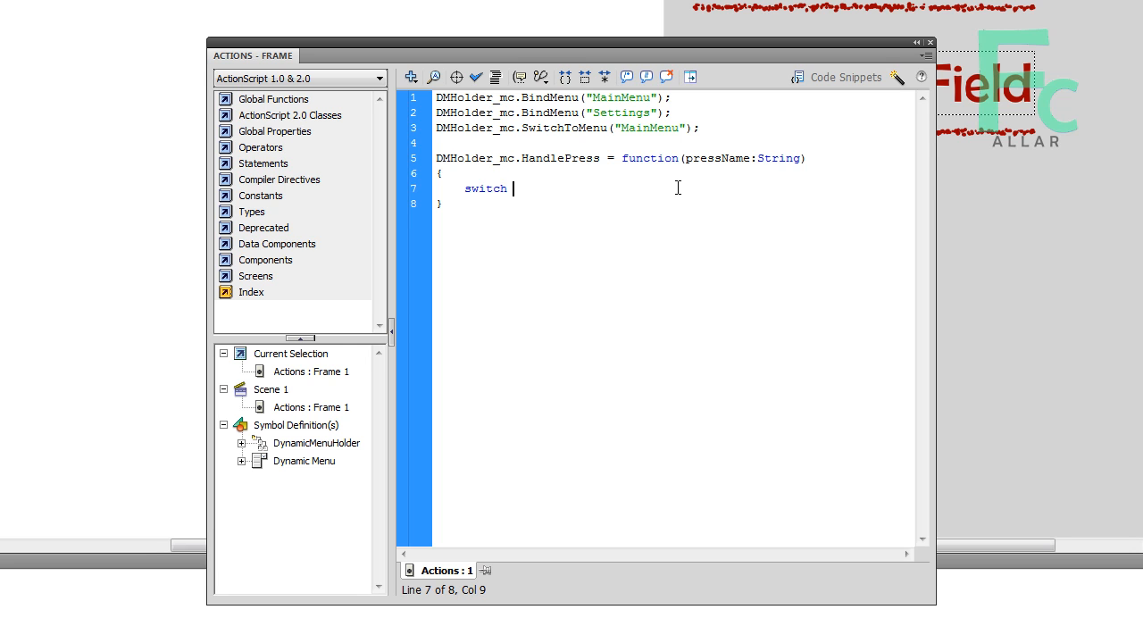
text((pressName)
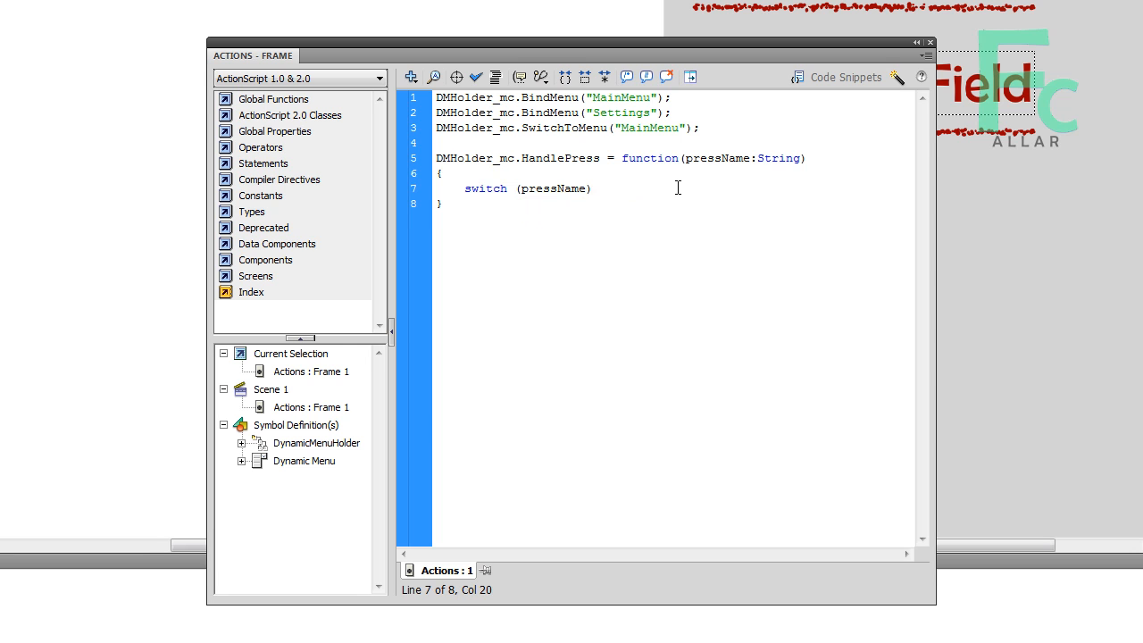
text({)
text(case)
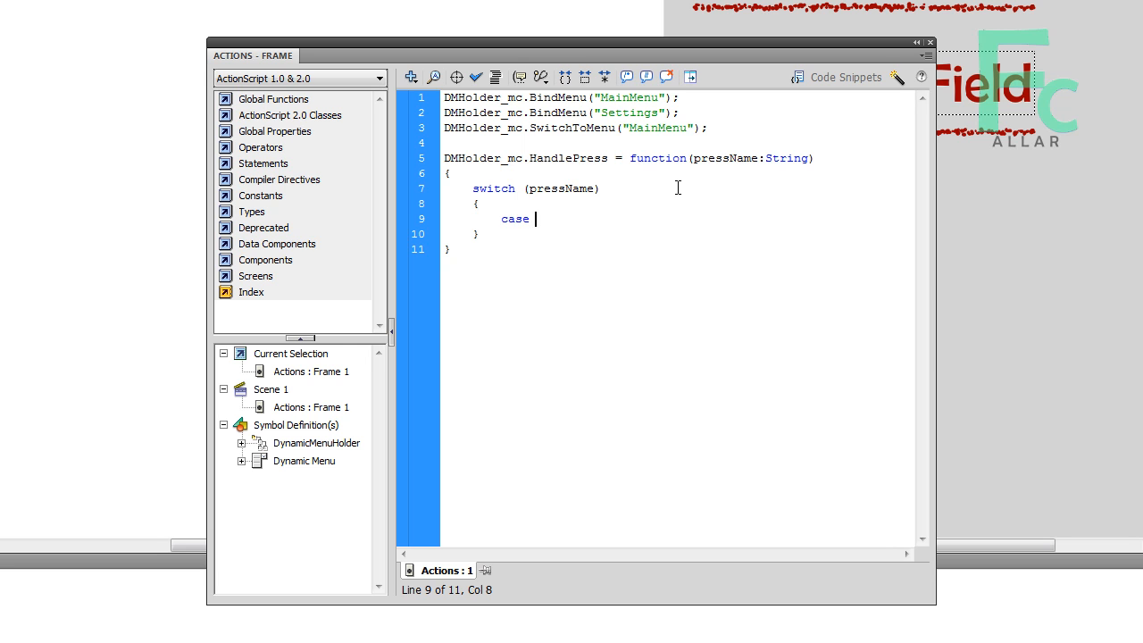
text("New Game":)
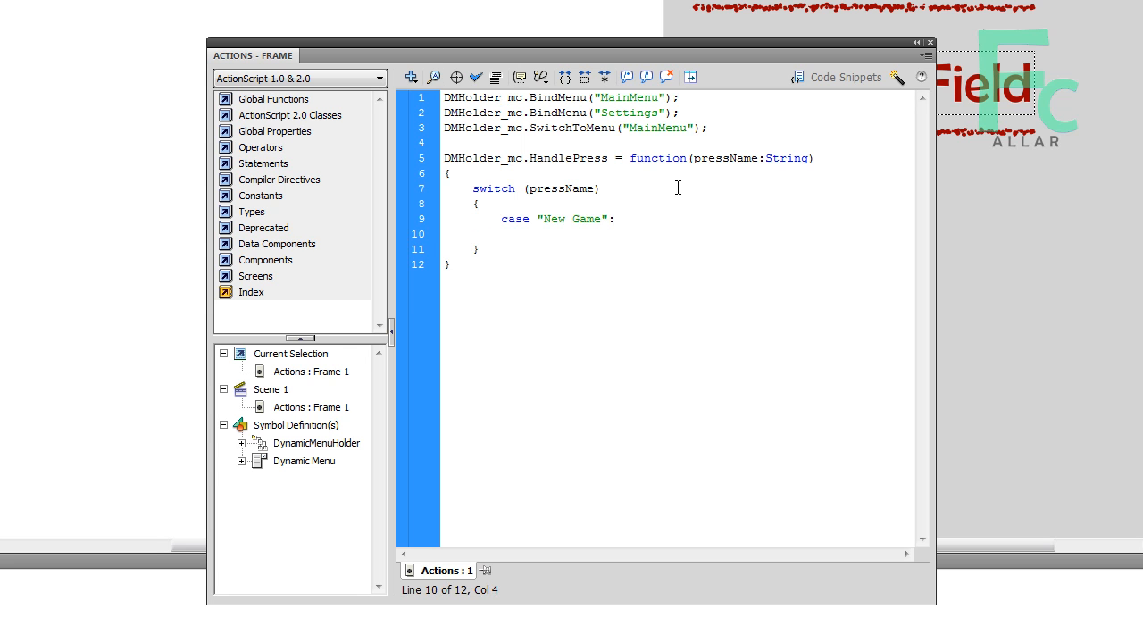
click(529, 234)
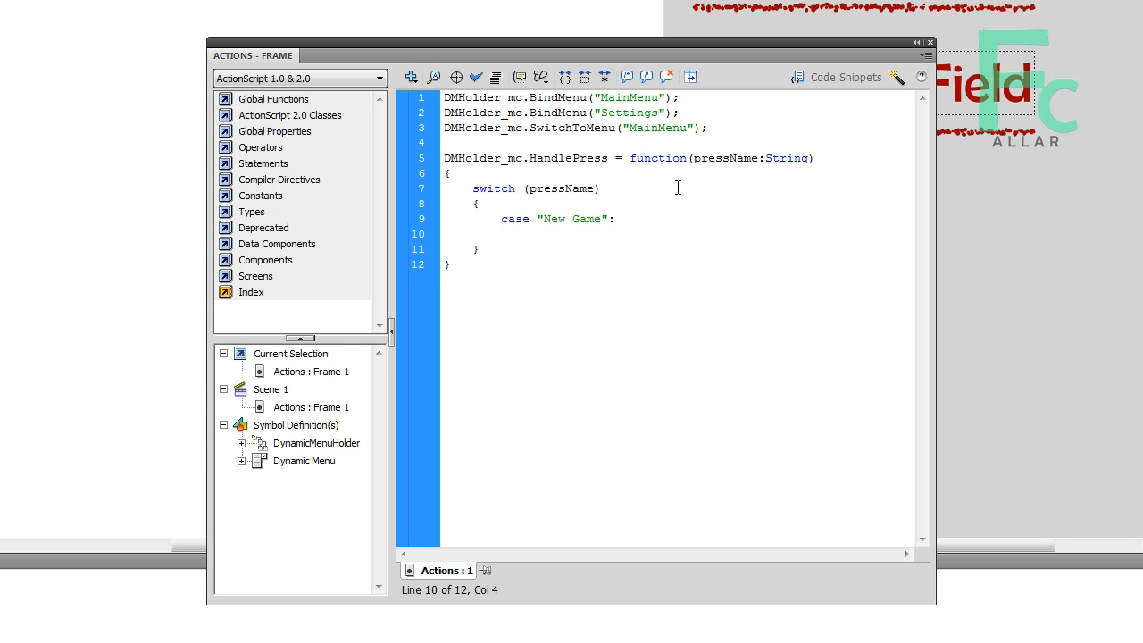
text(break;)
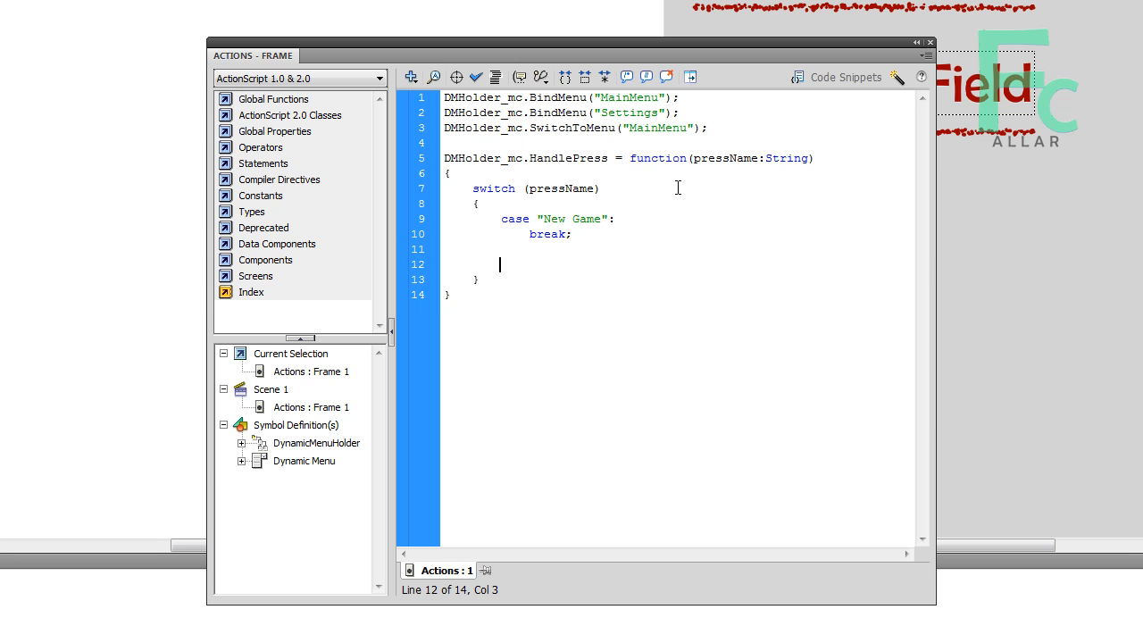
- Add a "Setting" case calling DMHolder_mc.SwitchToMenu("Settings") then break
text(case "S)
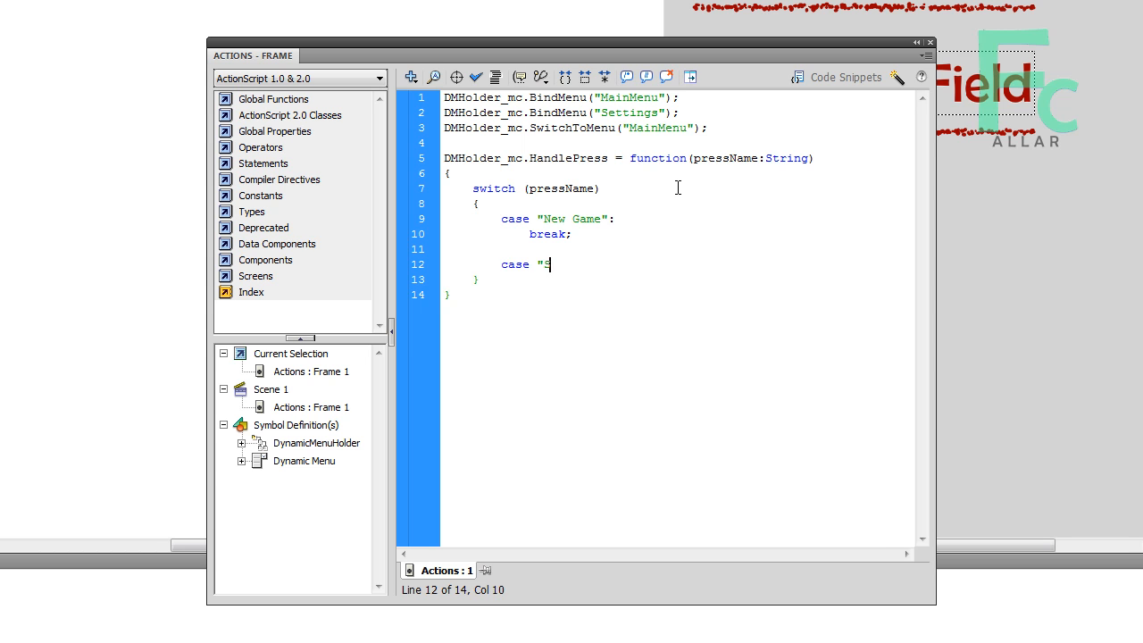
text(Setting":)
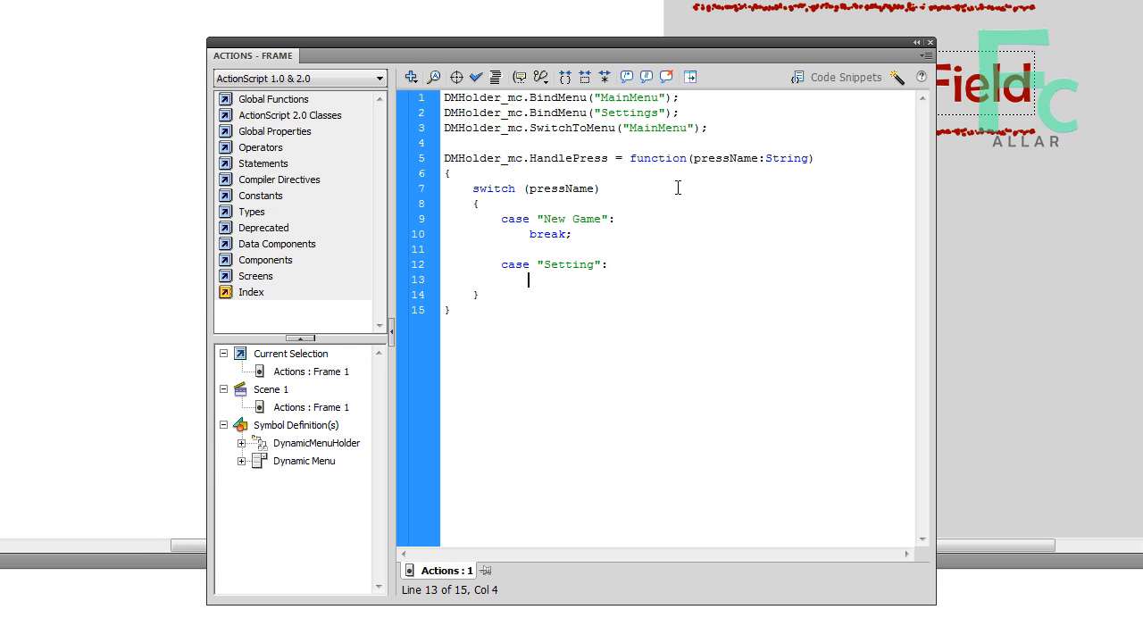
text(DMHolder_mc.)
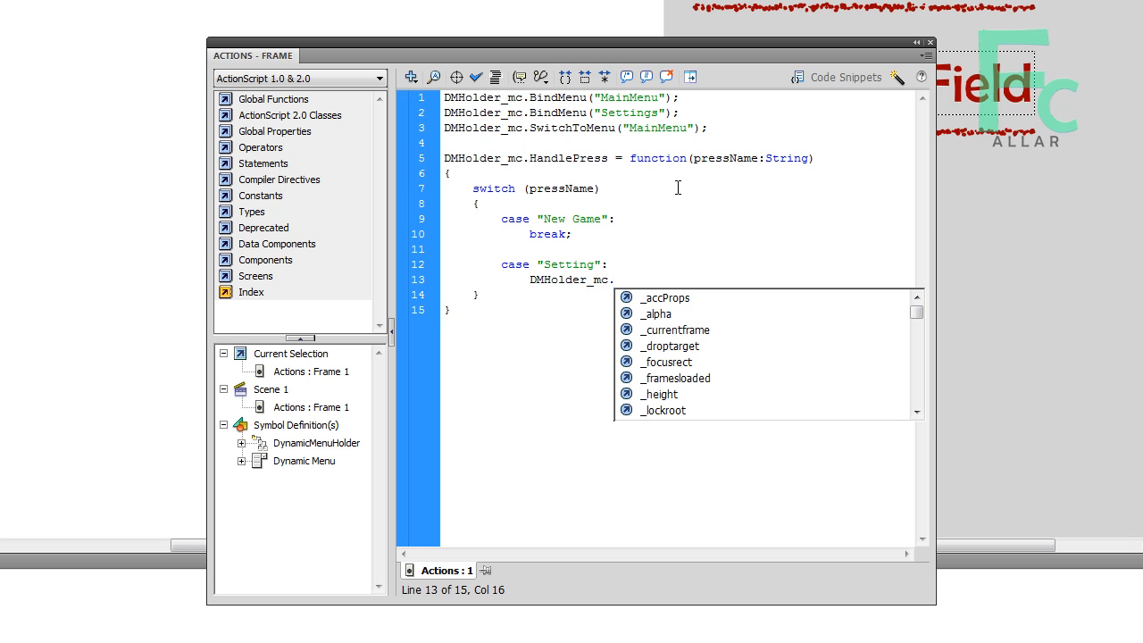
text(S)
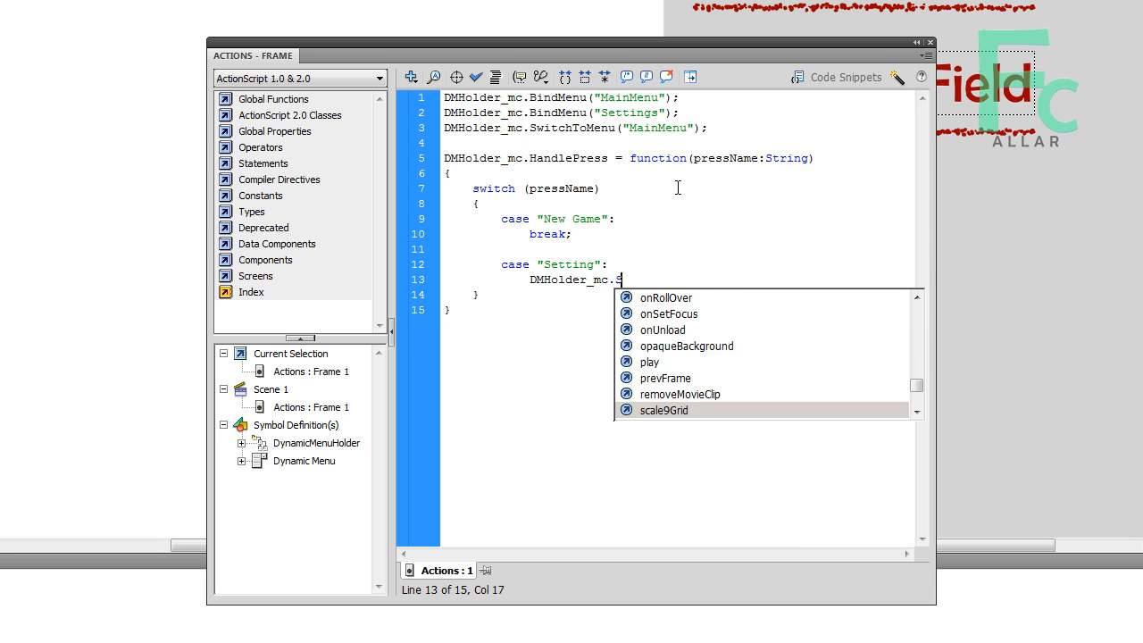
text(witchToMenu)
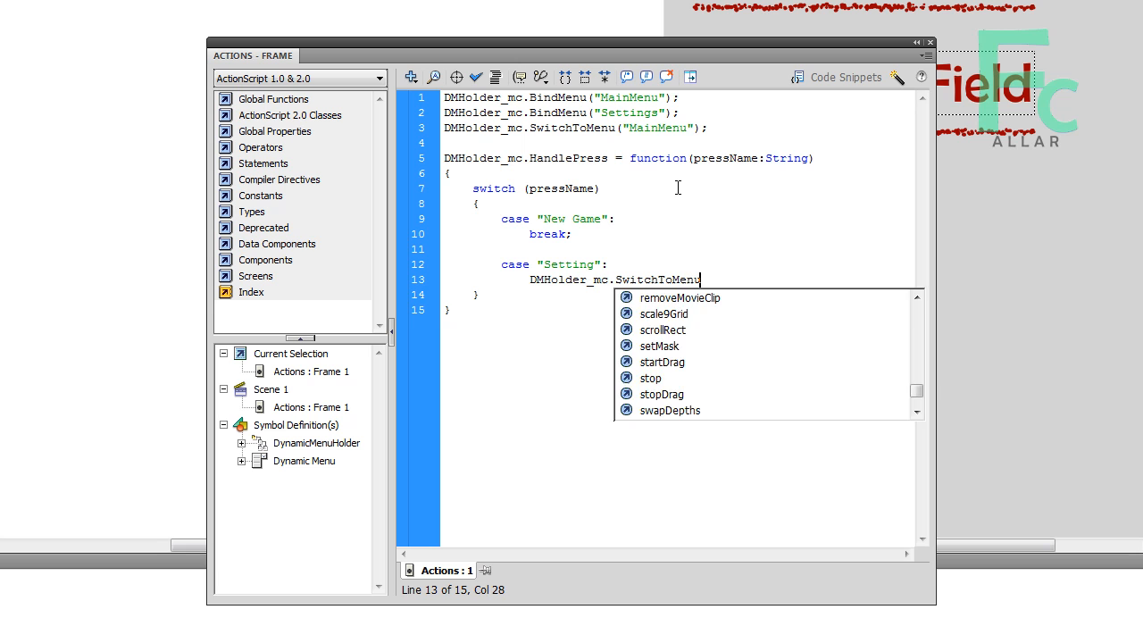
text(("Settings");)
text(b)
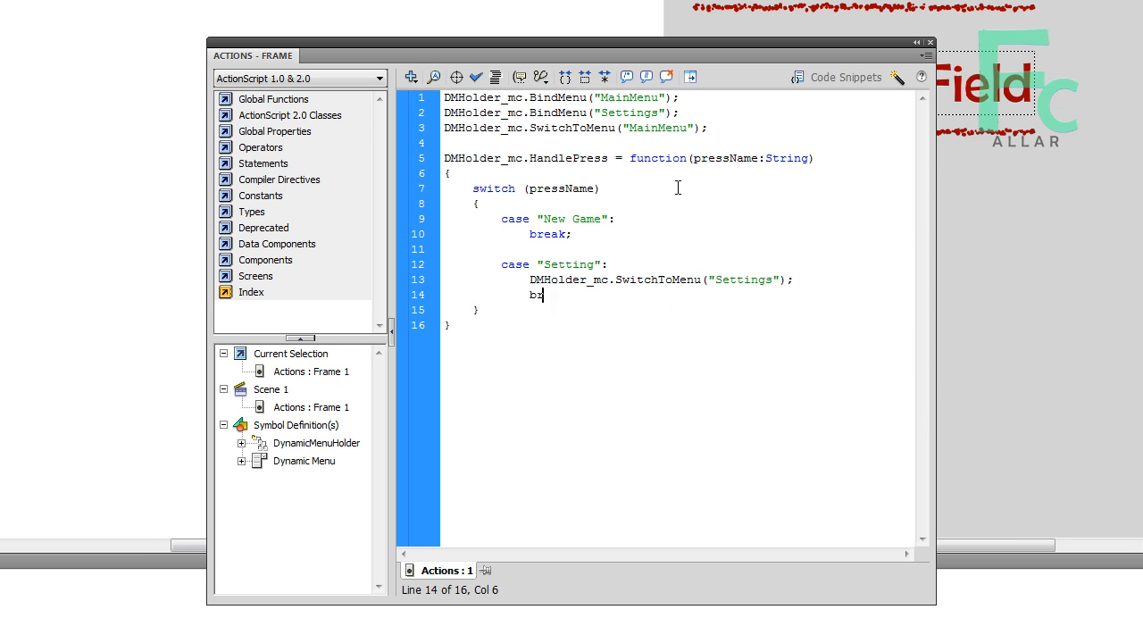
text(reak;)
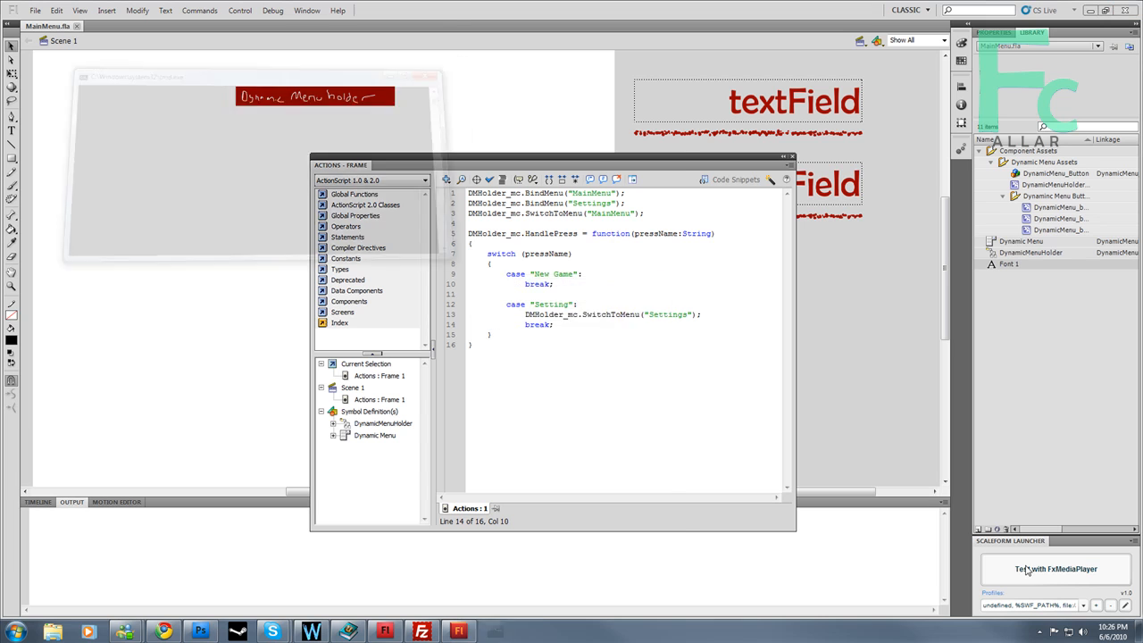
- Launch the movie in Scaleform GFx Player from the Scaleform Launcher
click(1052, 568)
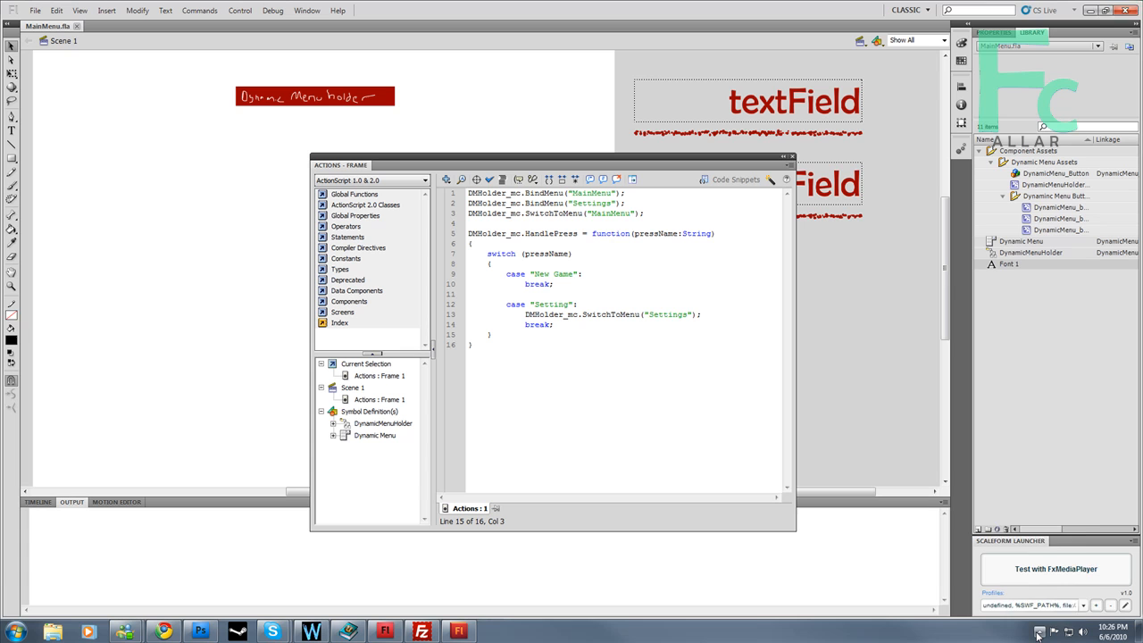
click(1037, 634)
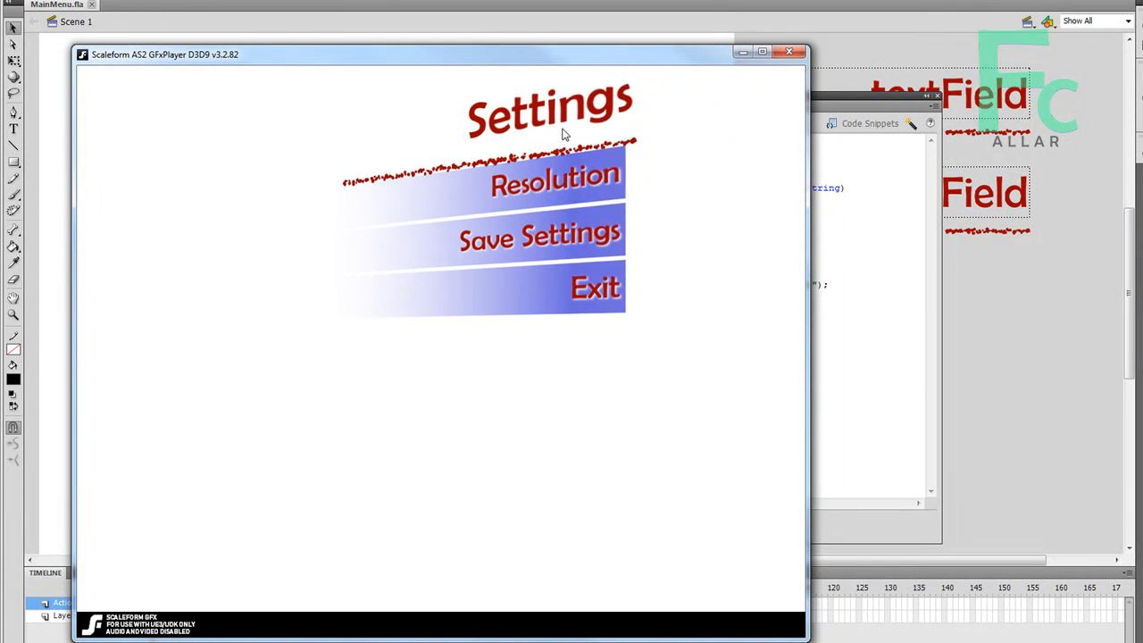
mouse_move(552, 228)
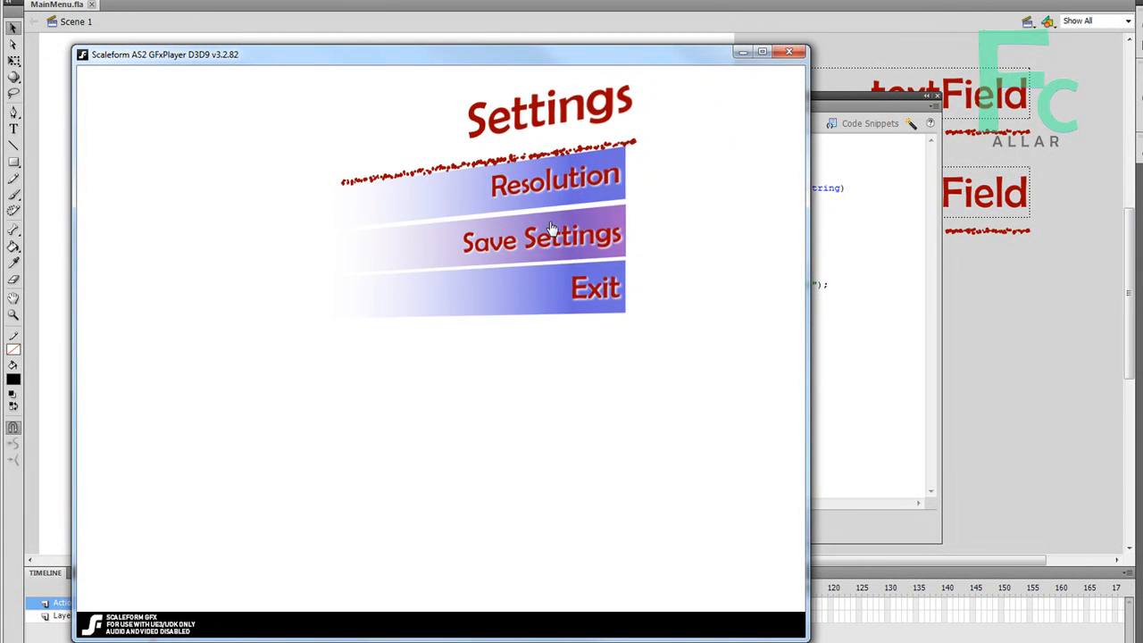
mouse_move(563, 304)
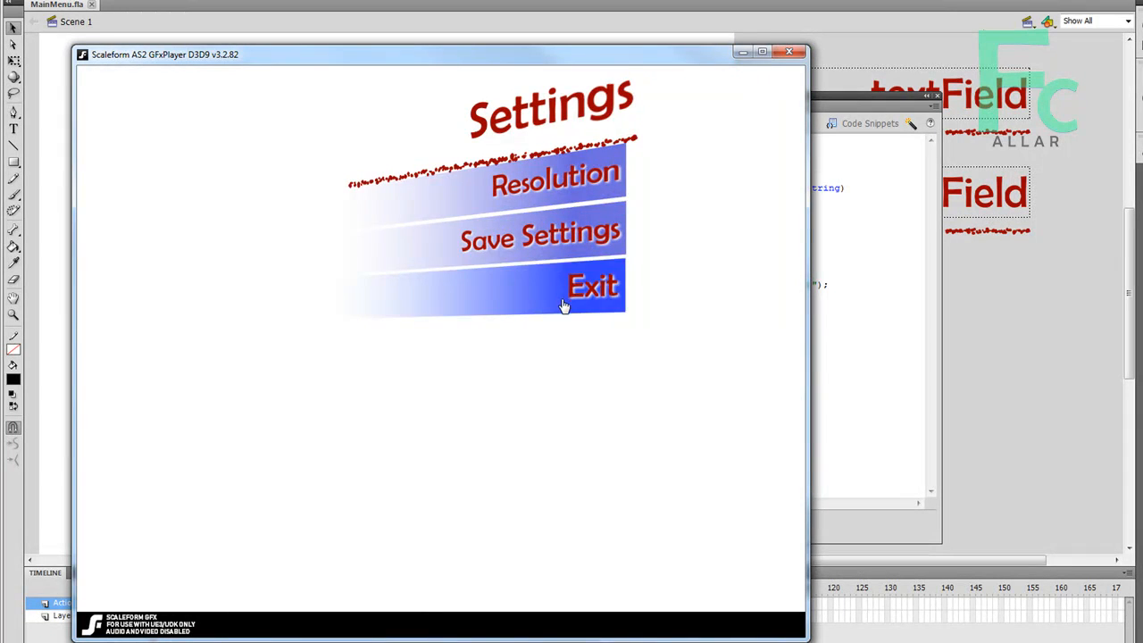
- Try the Exit button on the Settings menu in the GFx Player
click(789, 50)
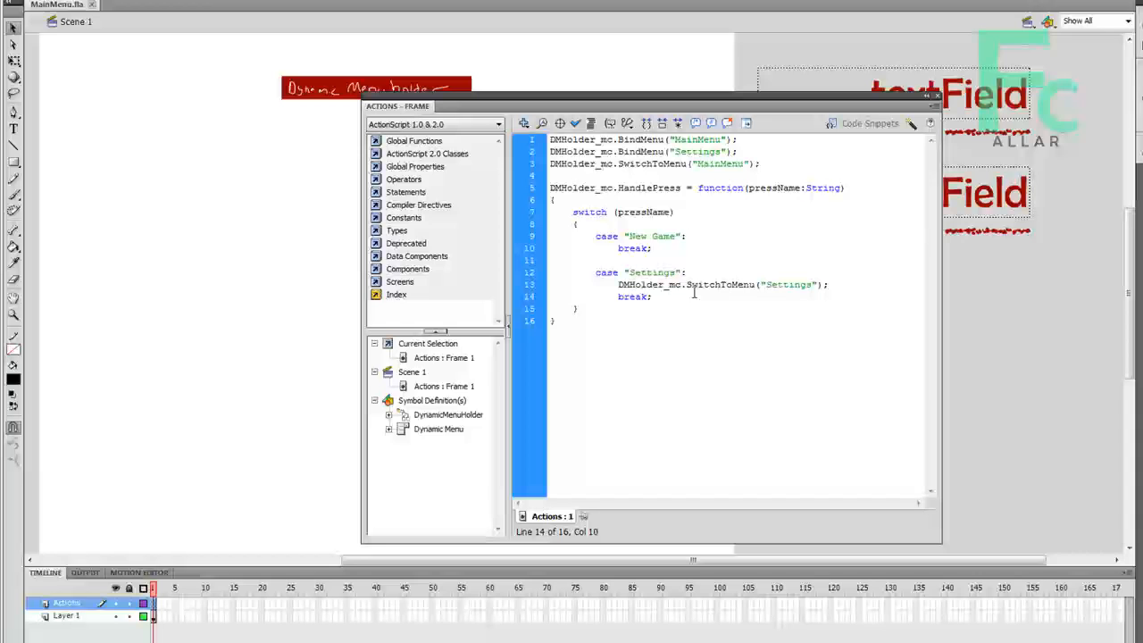
- Add an "Exit" case calling DMHolder_mc.SwitchToMenu("MainMenu") then break
text(da)
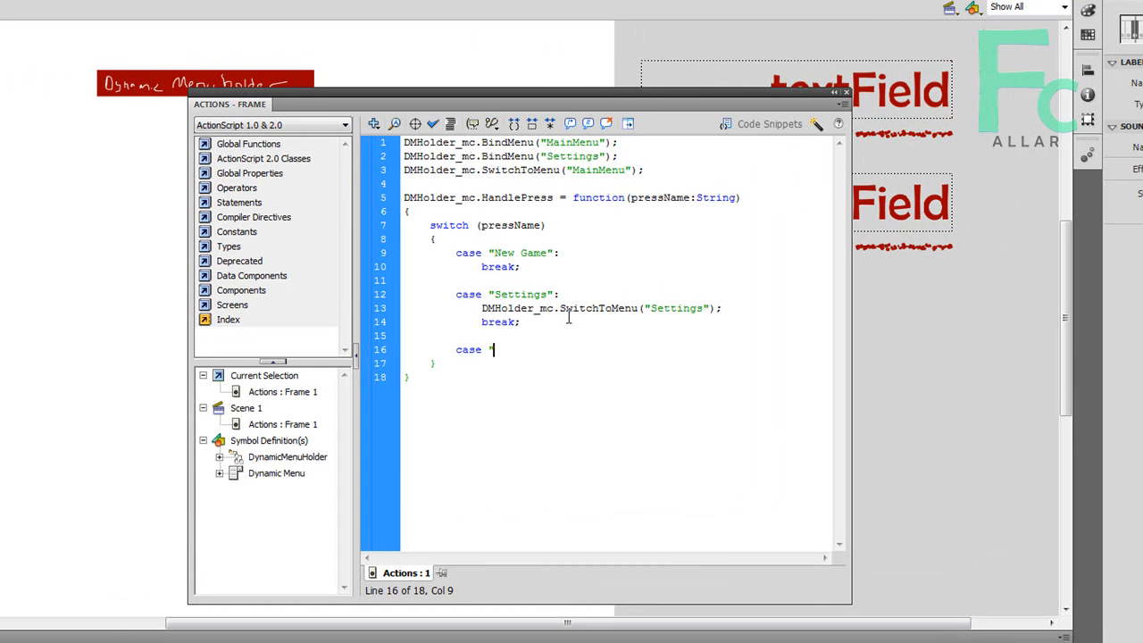
text(Exit":)
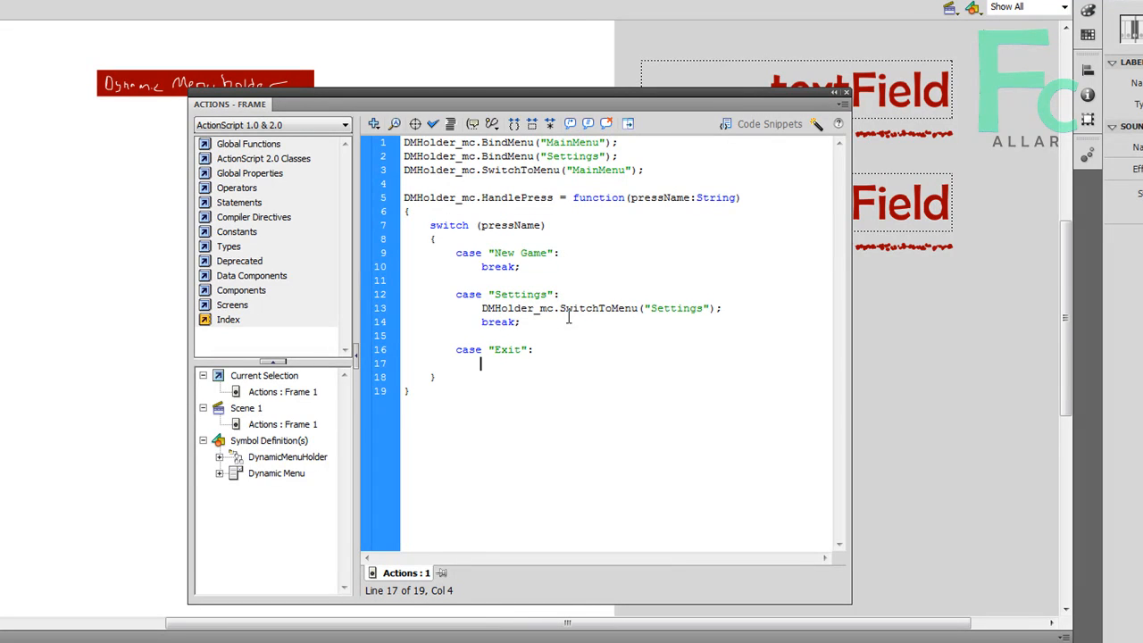
text(DMHolder_mc.SwitchToMenu("MainMenu");)
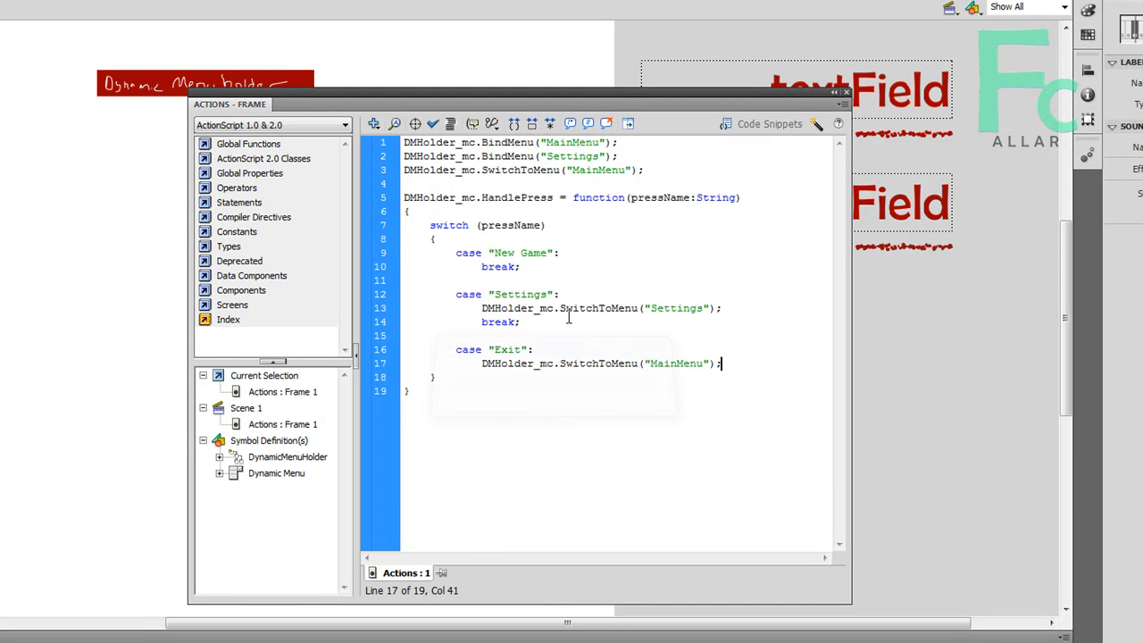
text(break;)
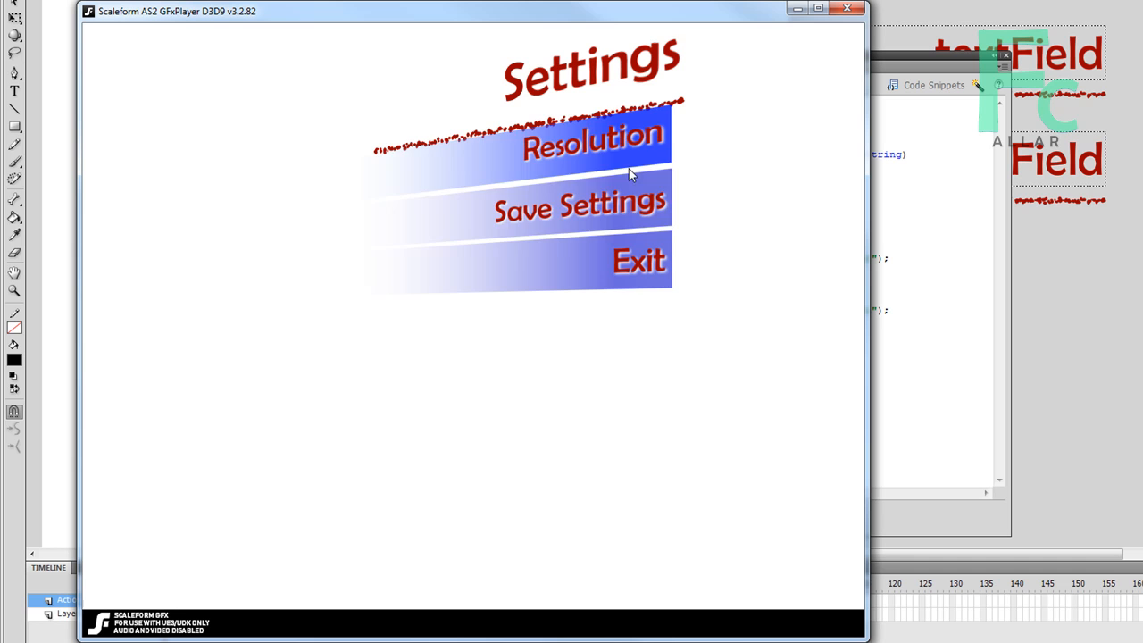
mouse_move(615, 229)
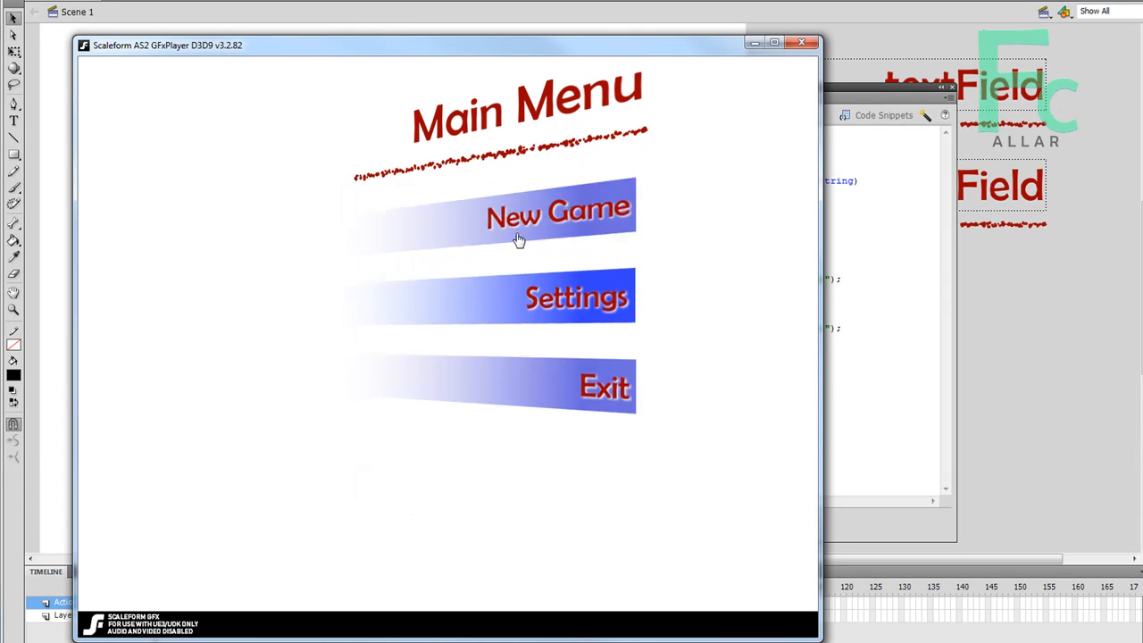
- Reopen Settings from the Main Menu, then close the GFx Player test
click(577, 296)
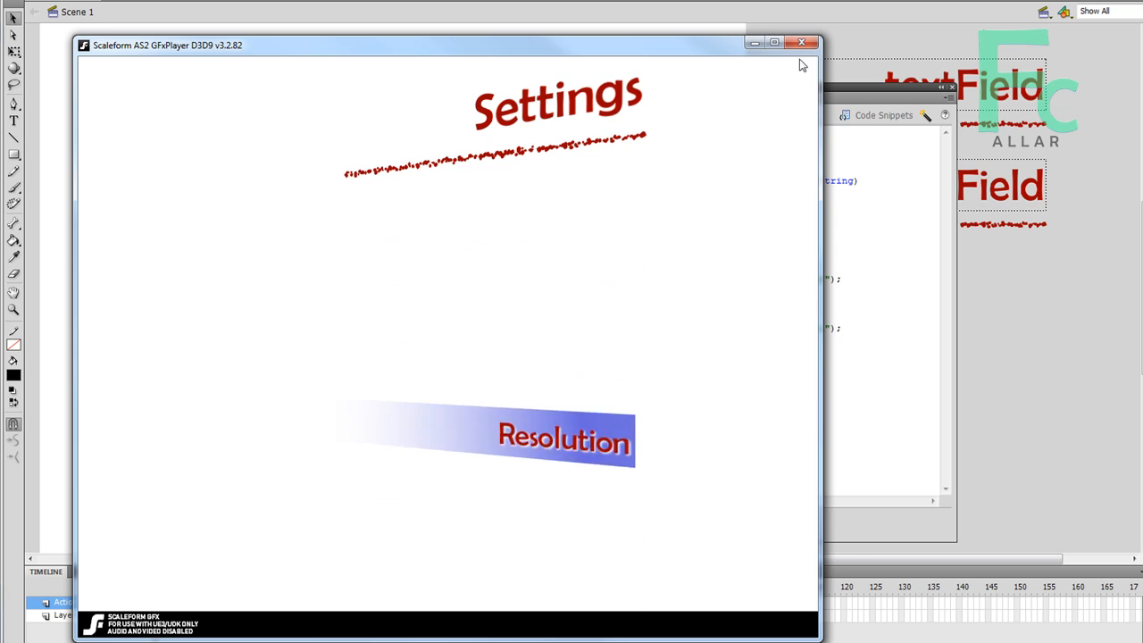
click(802, 43)
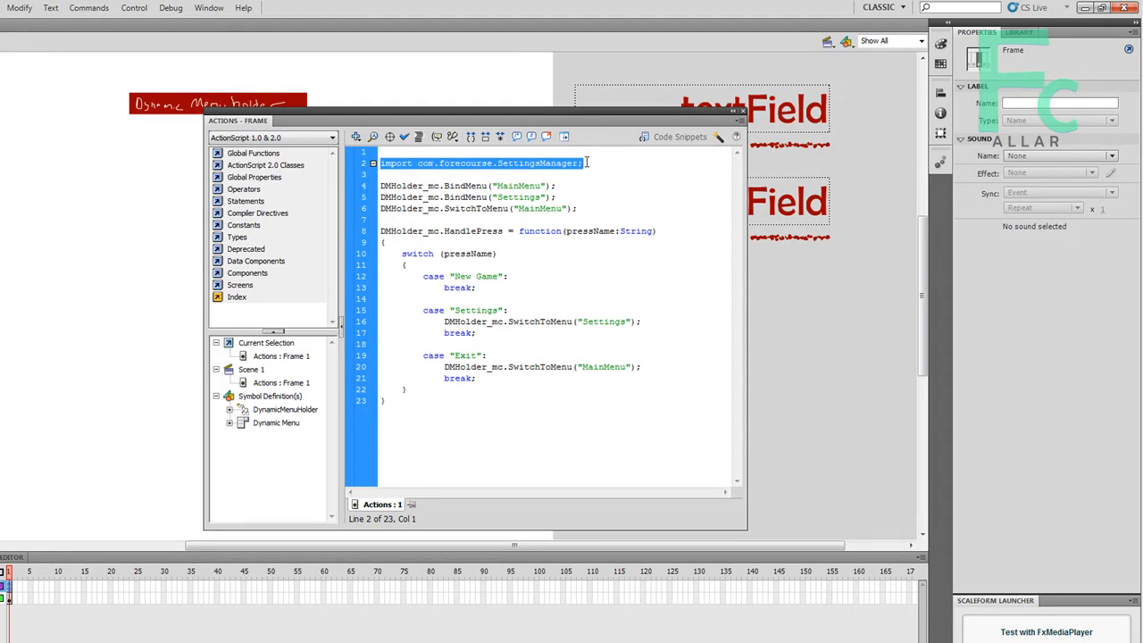
- Complete the first-line statement import com.forecourse.SettingsManager;
click(585, 162)
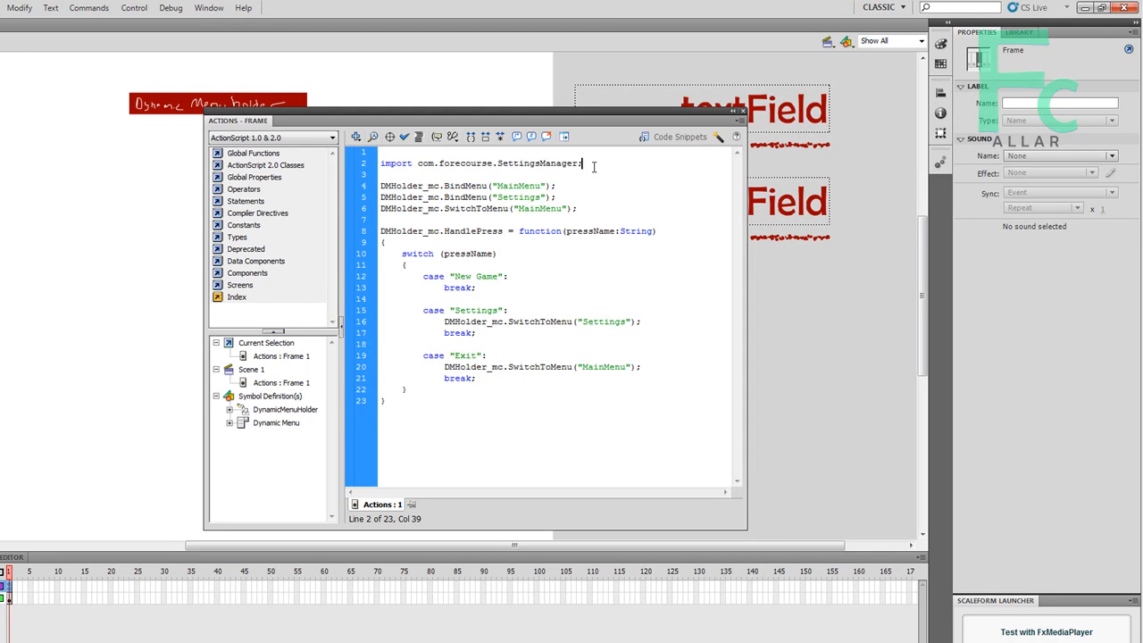
- Declare var settingsManager:SettingsManager = new SettingsManager(); below the import
key(Enter)
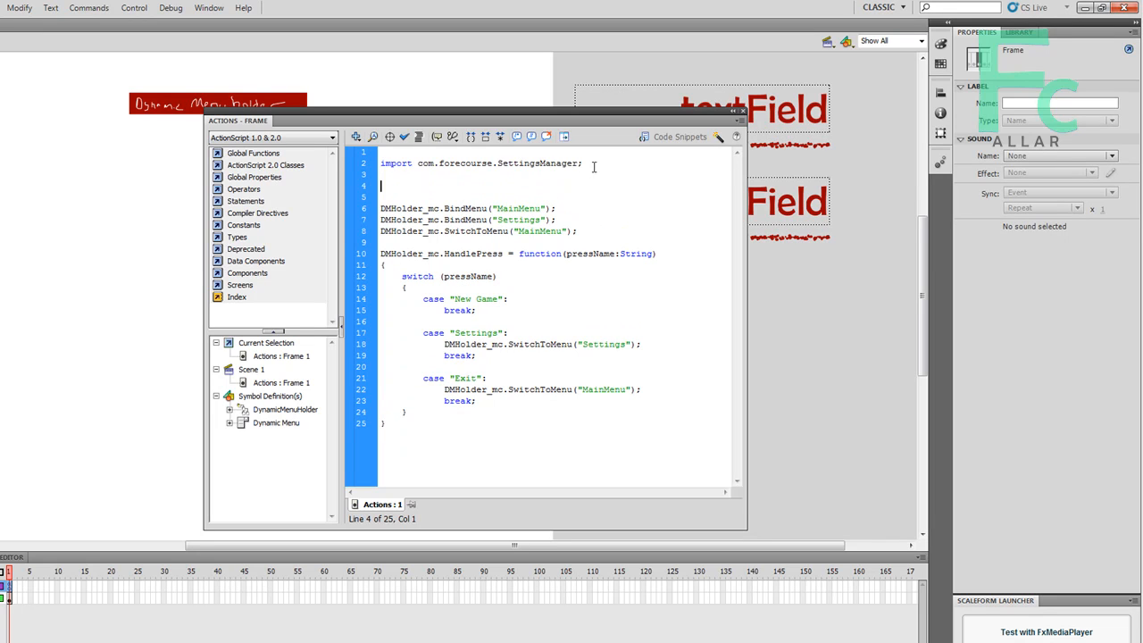
text(var)
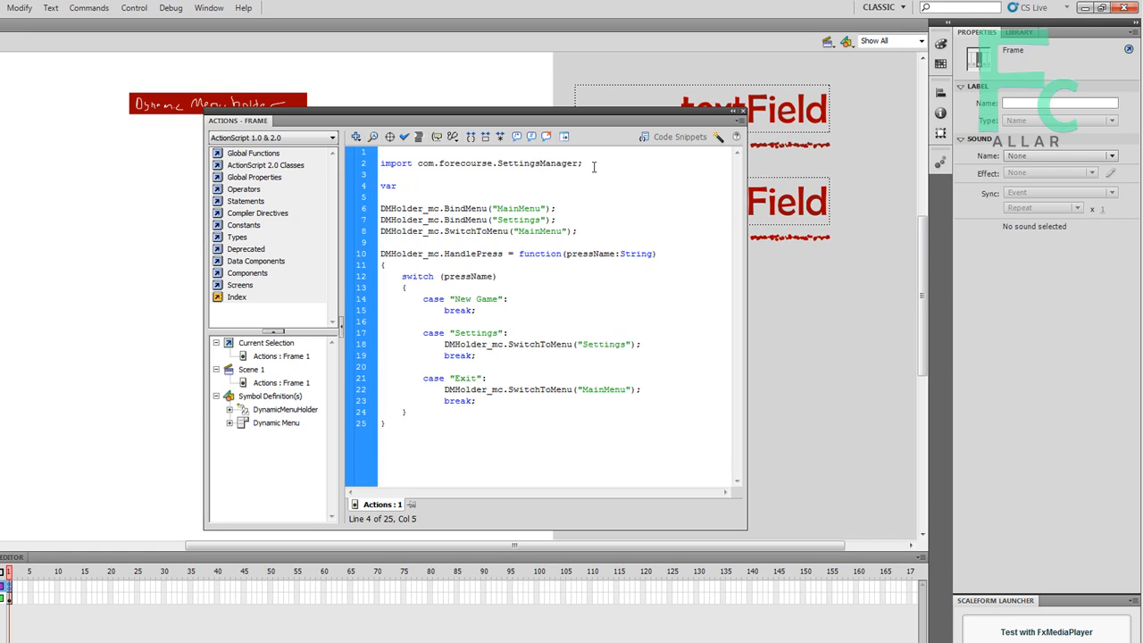
text(settingsMe)
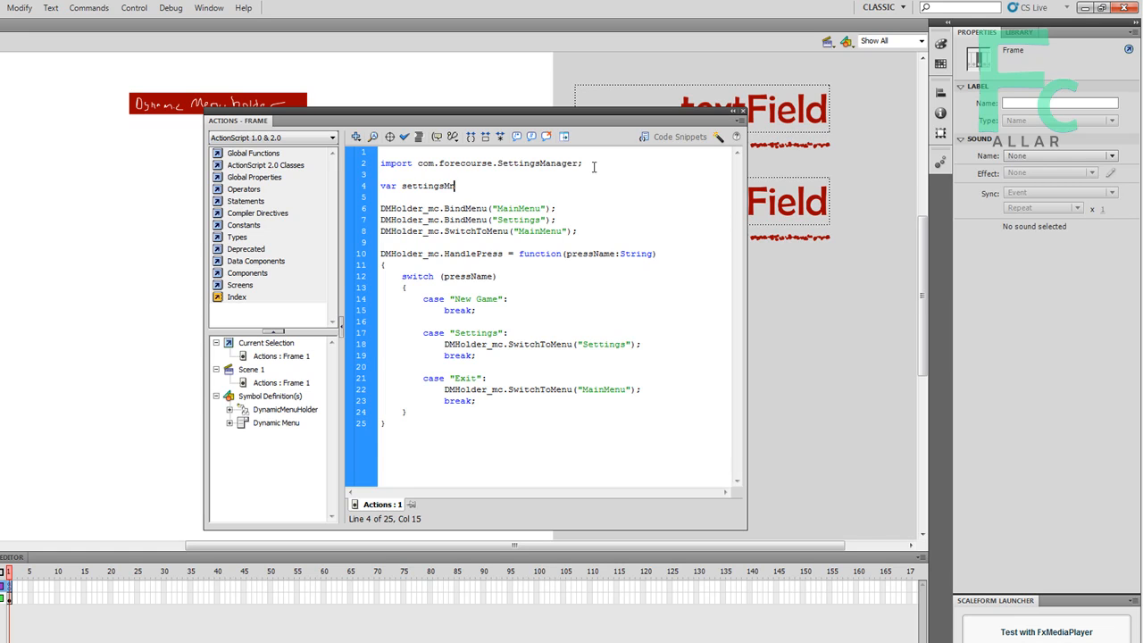
text(anage)
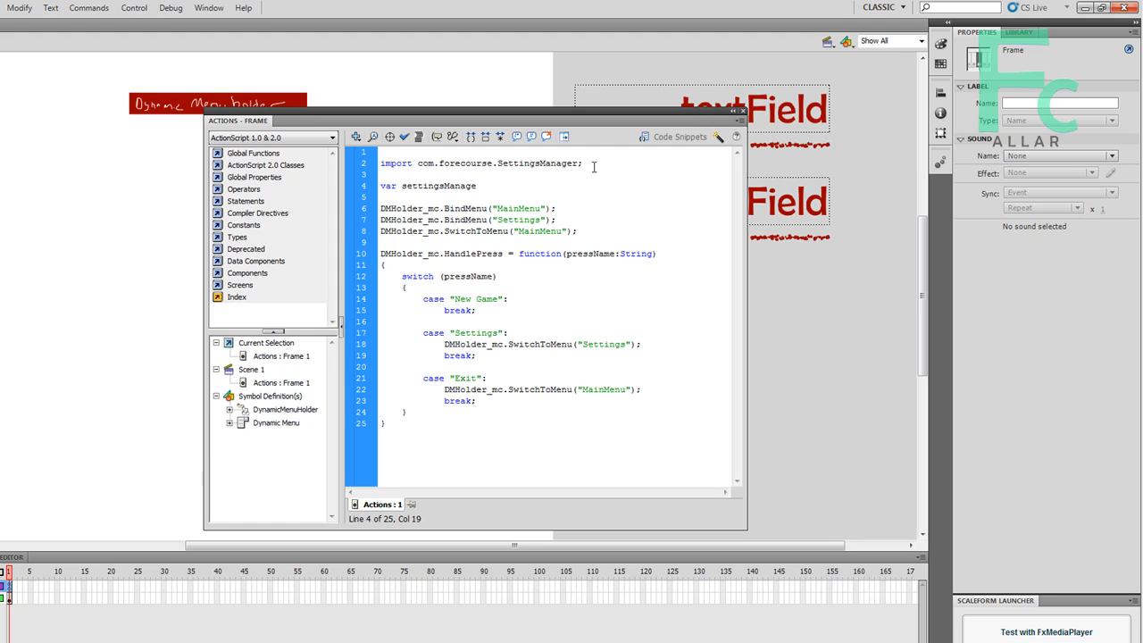
text(:SettingsManager;)
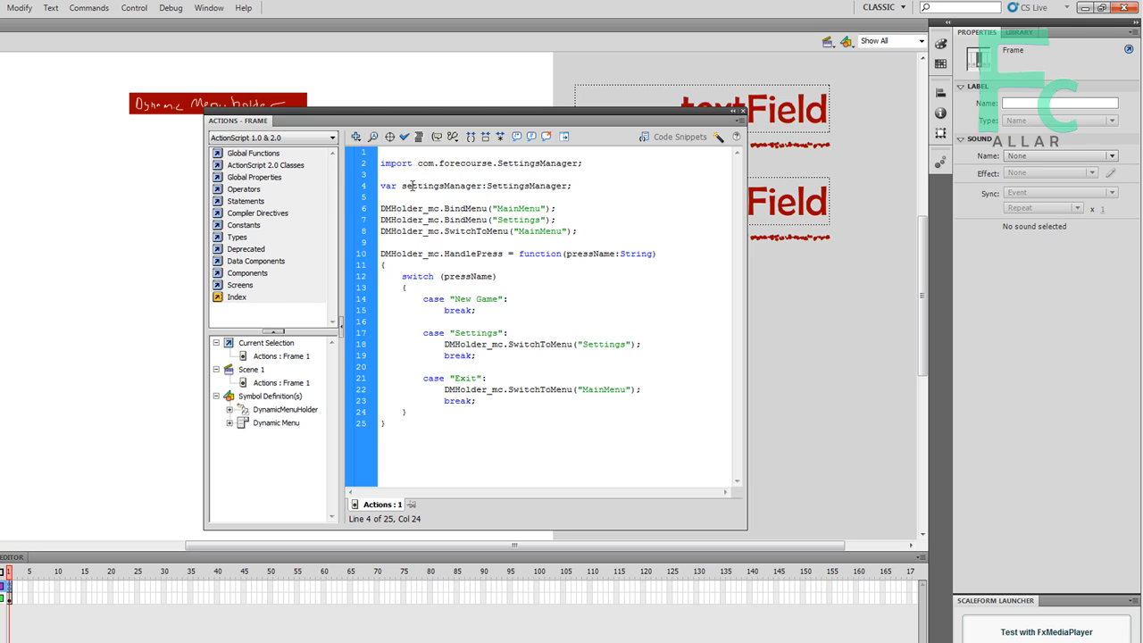
double_click(437, 186)
text( =)
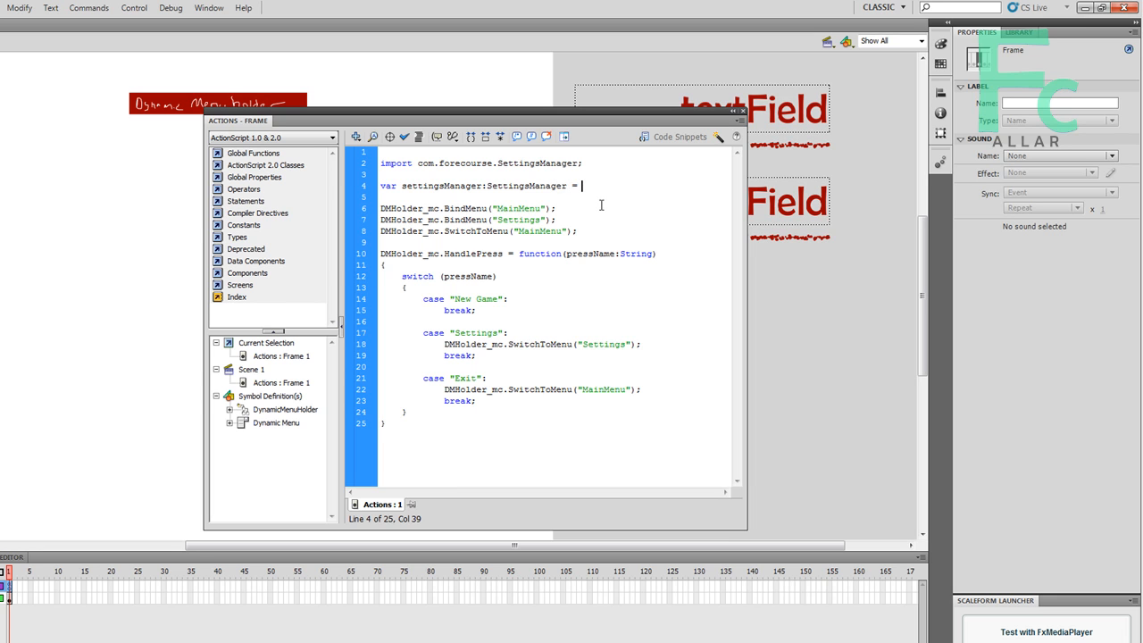
text(new Sett)
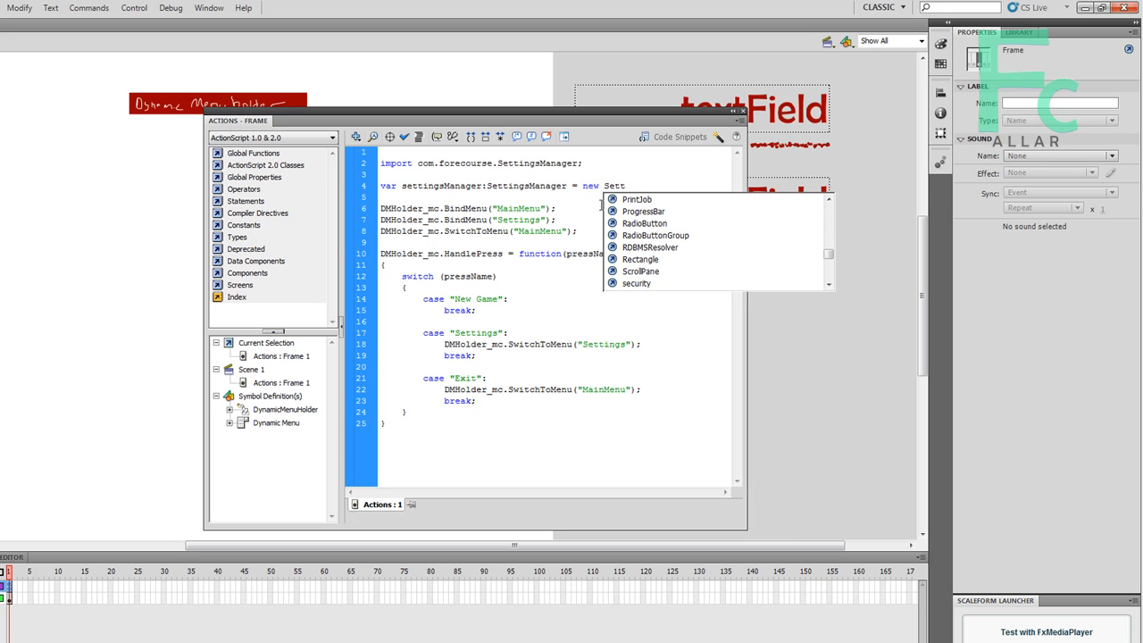
text(SettingsManager())
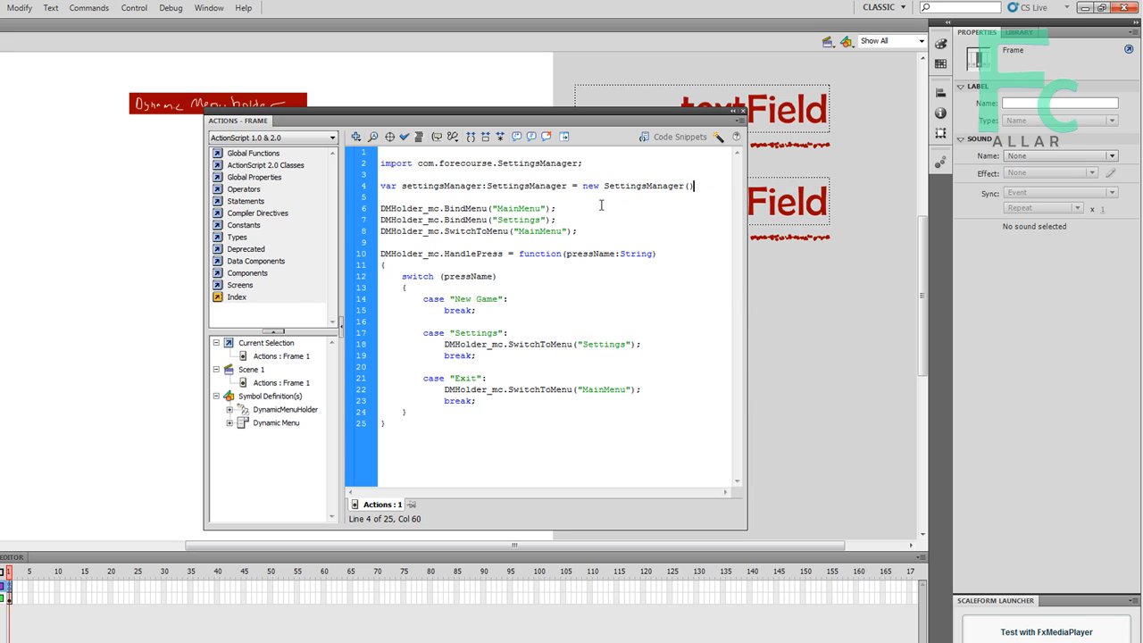
text(;)
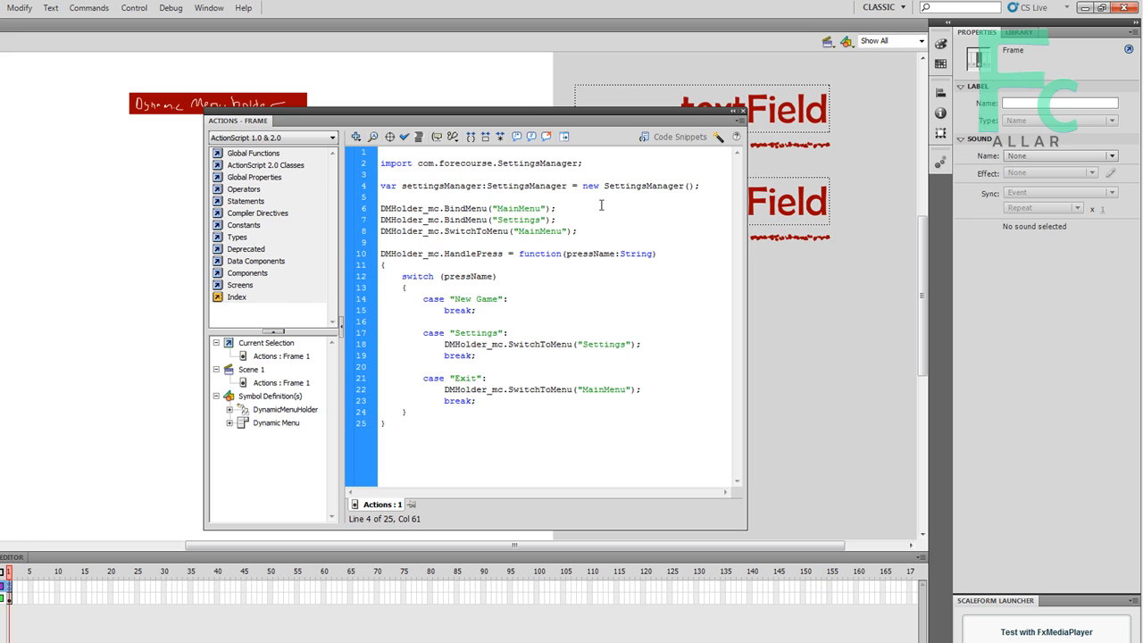
- After the menu setup, start settingsManager.Resolution_txt = DMHolder.GetButtonMC
click(690, 254)
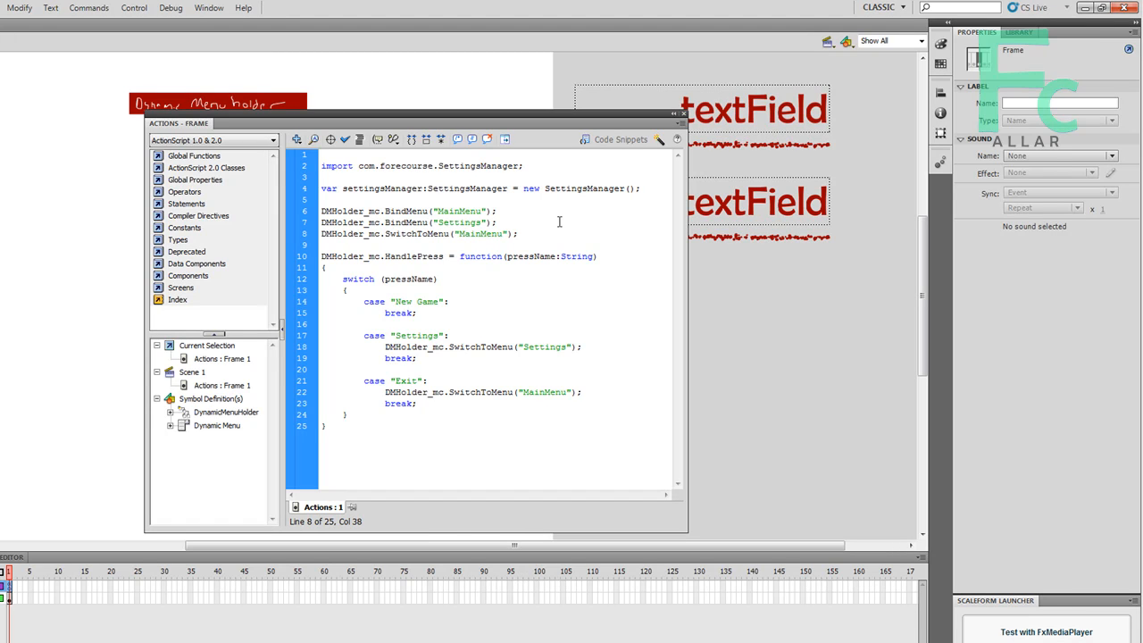
text(setts)
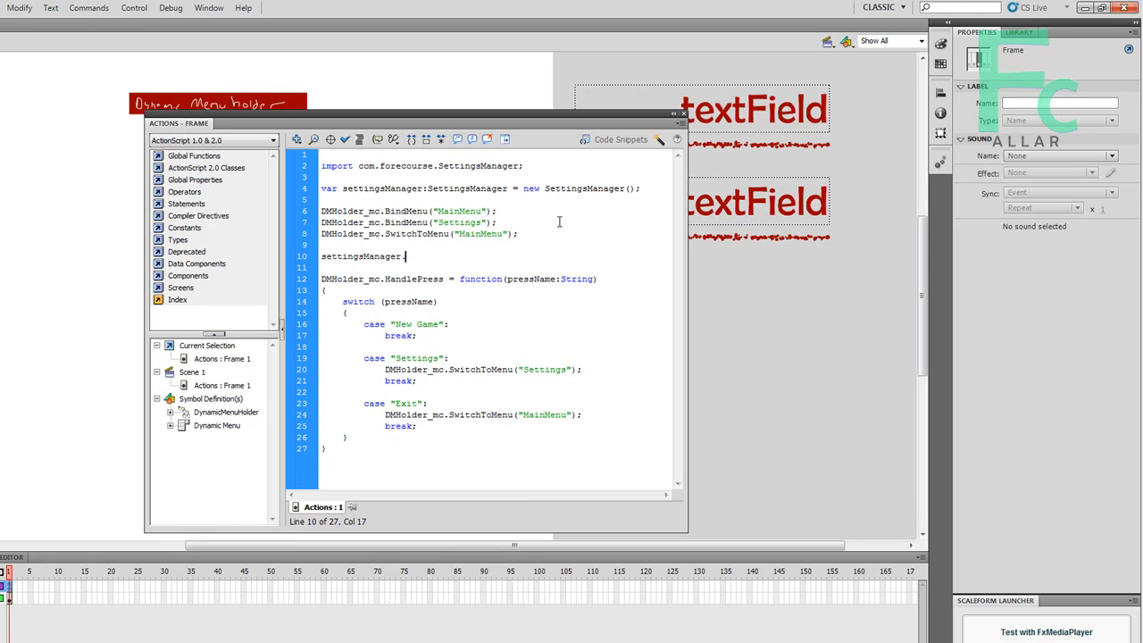
text(Resolu)
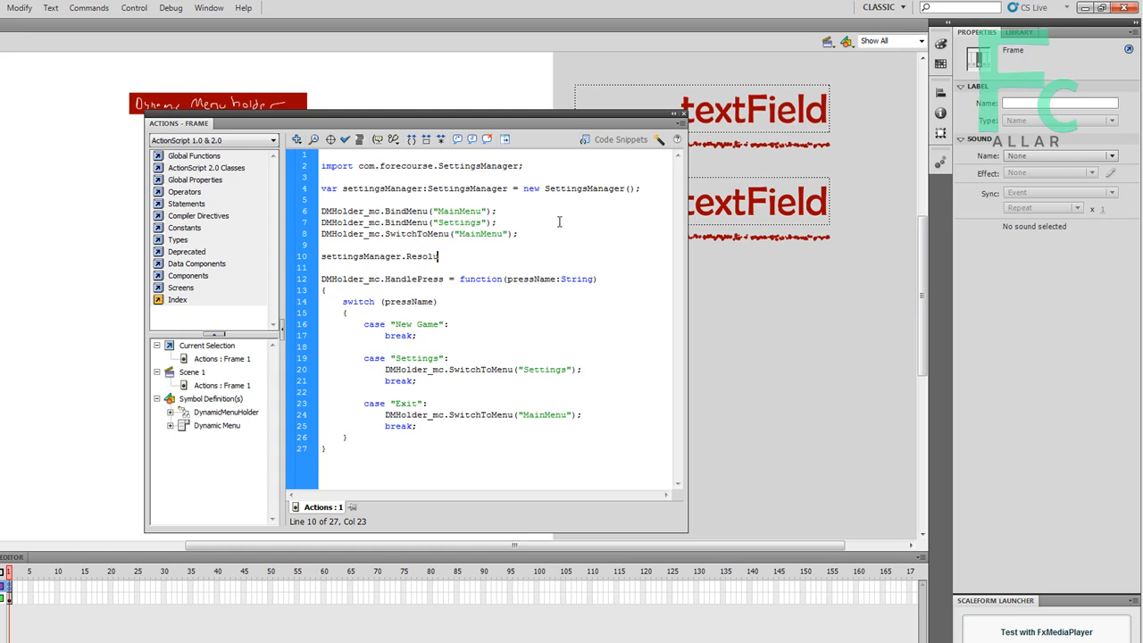
text(tion_txt)
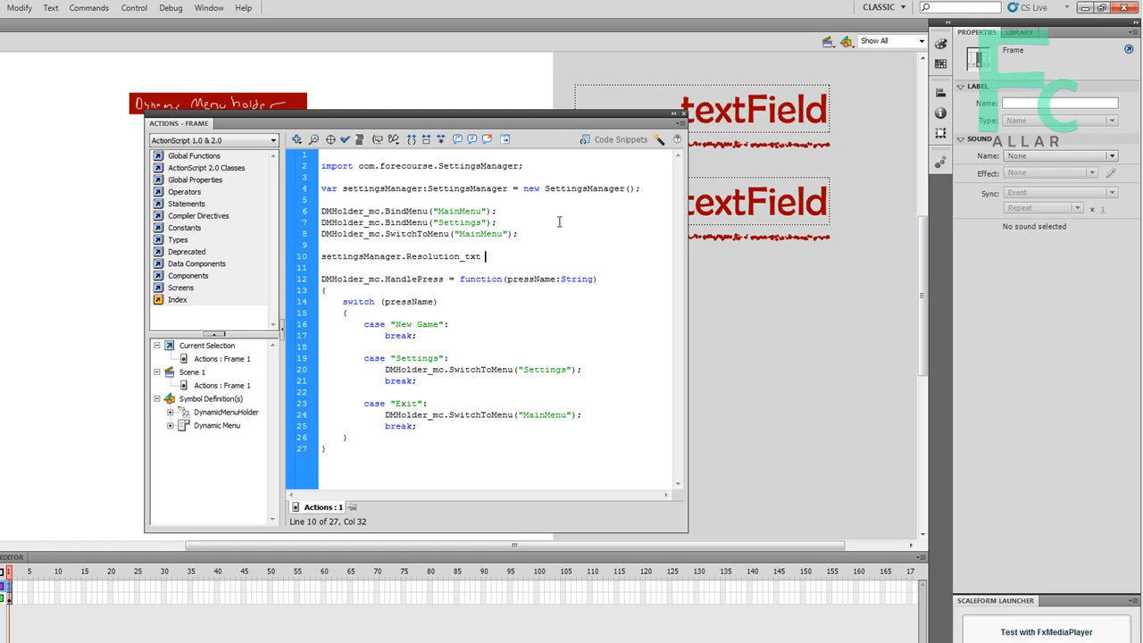
text(=)
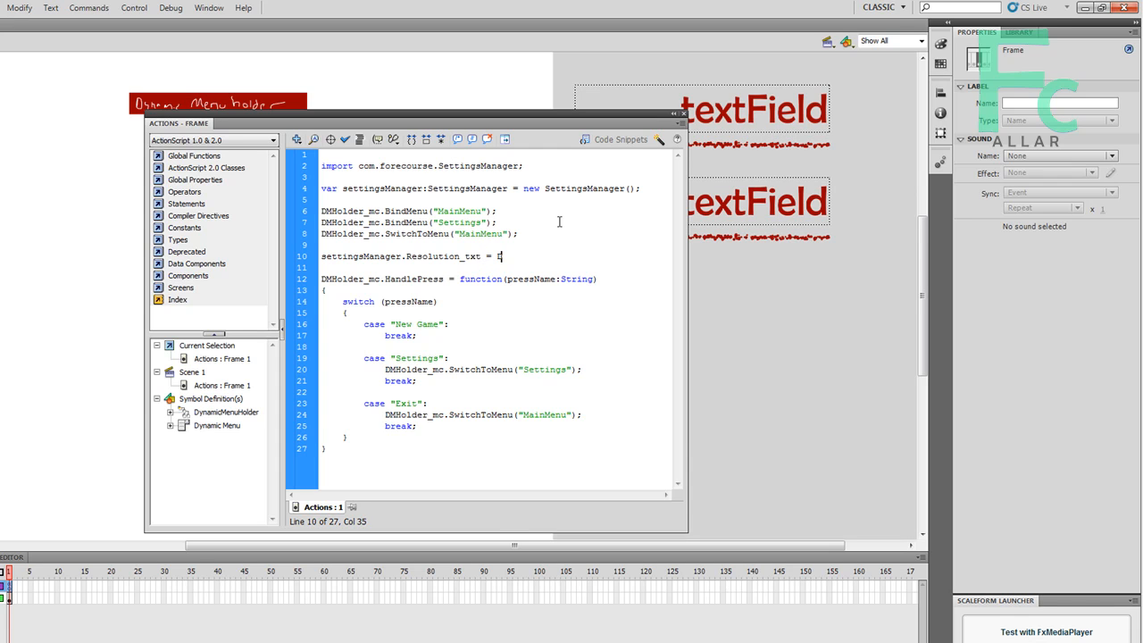
text(DMHolder)
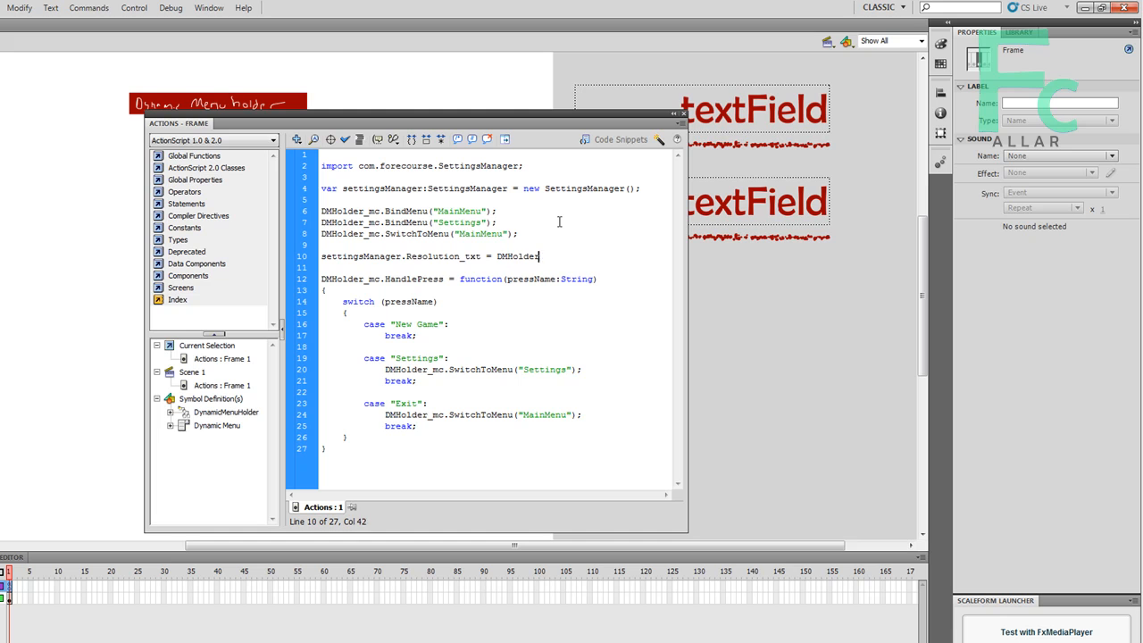
text(.GetBut)
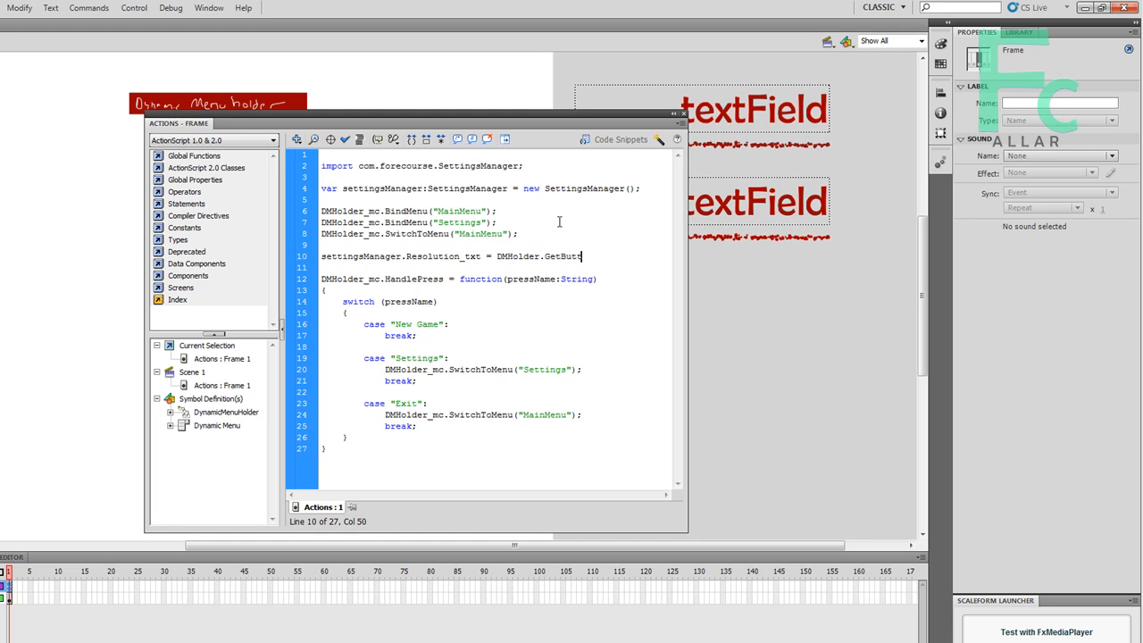
text(tonMC)
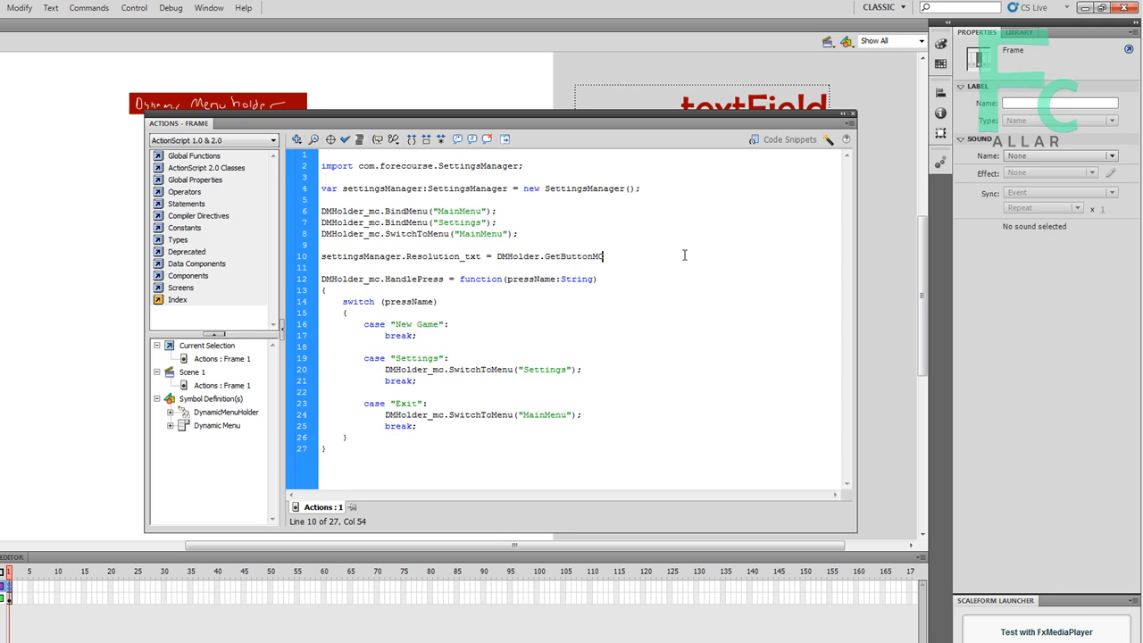
- Pass the arguments "Settings" and "Resolution" to GetButtonMC
text((")
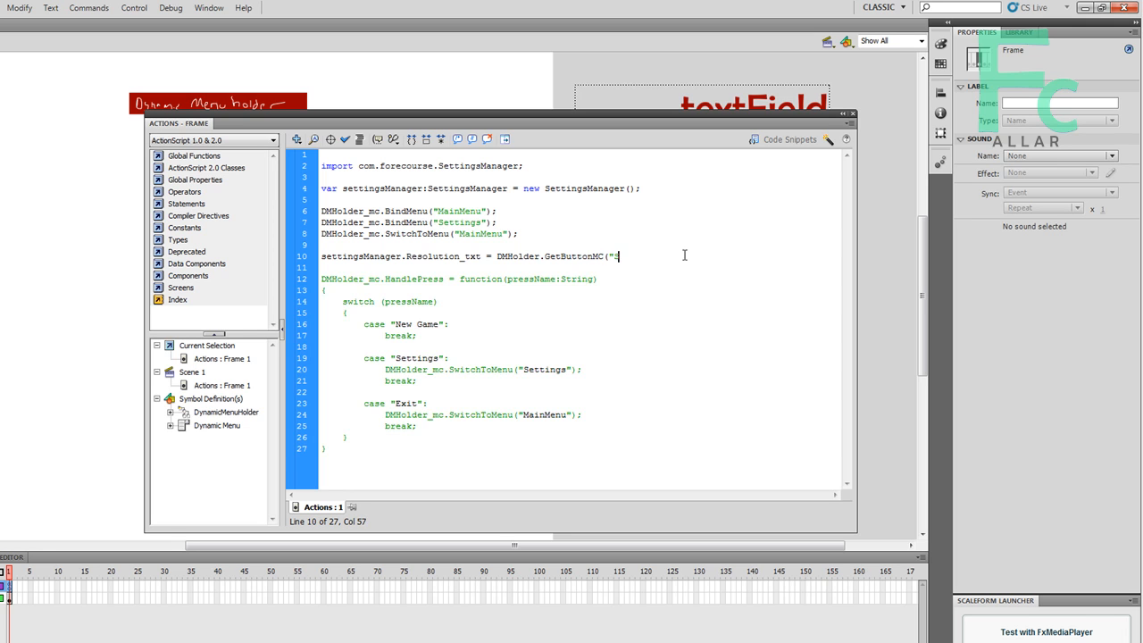
text(Settings)
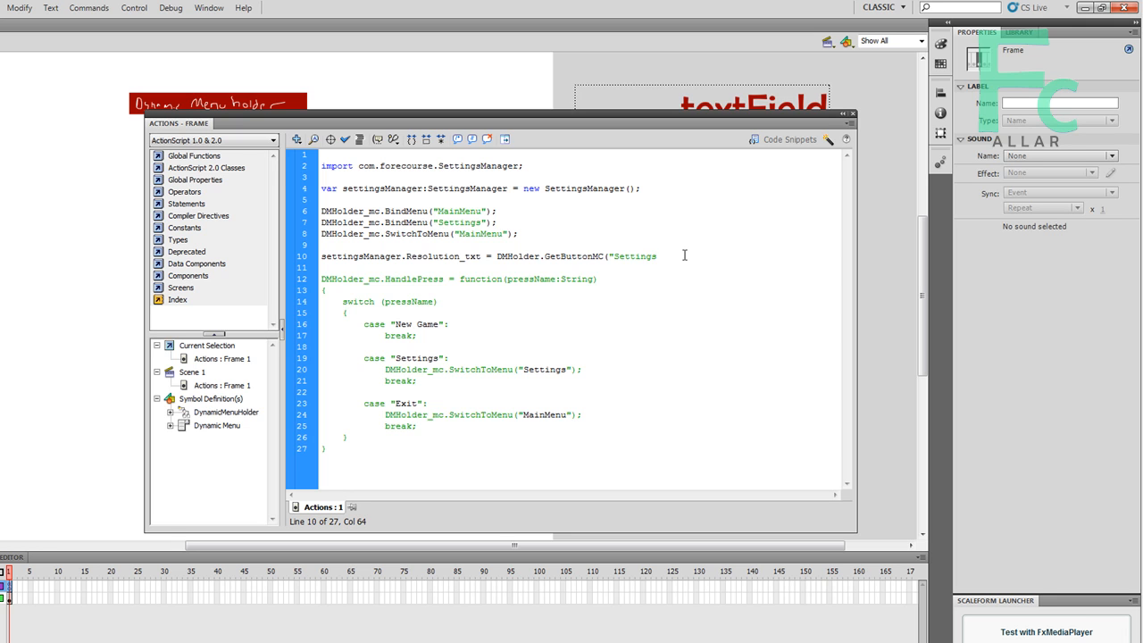
text(")
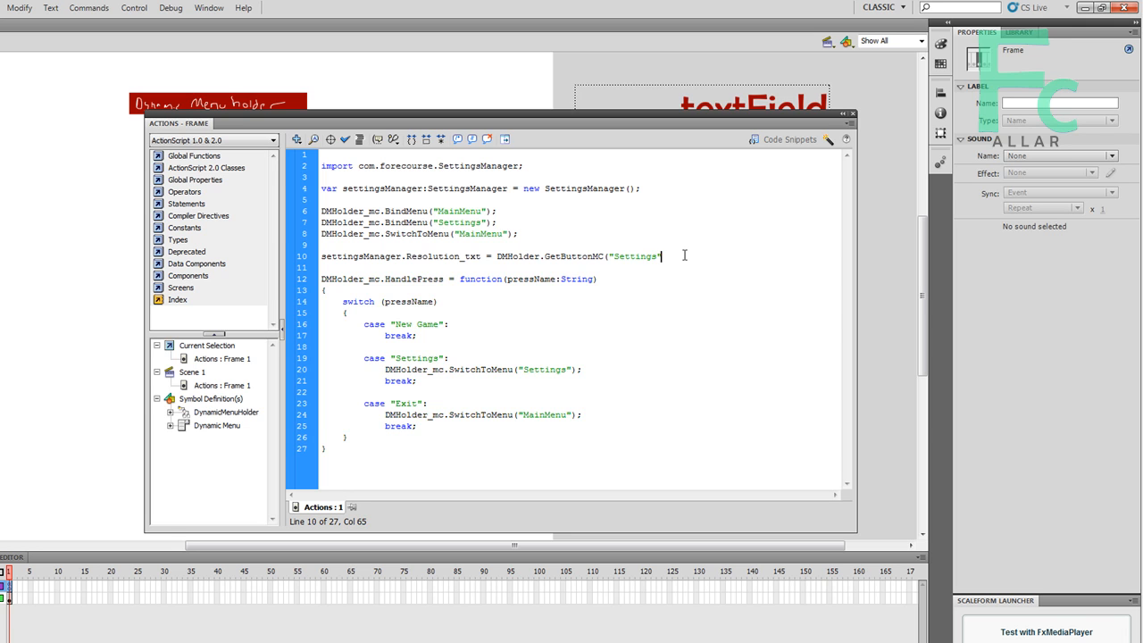
text(,)
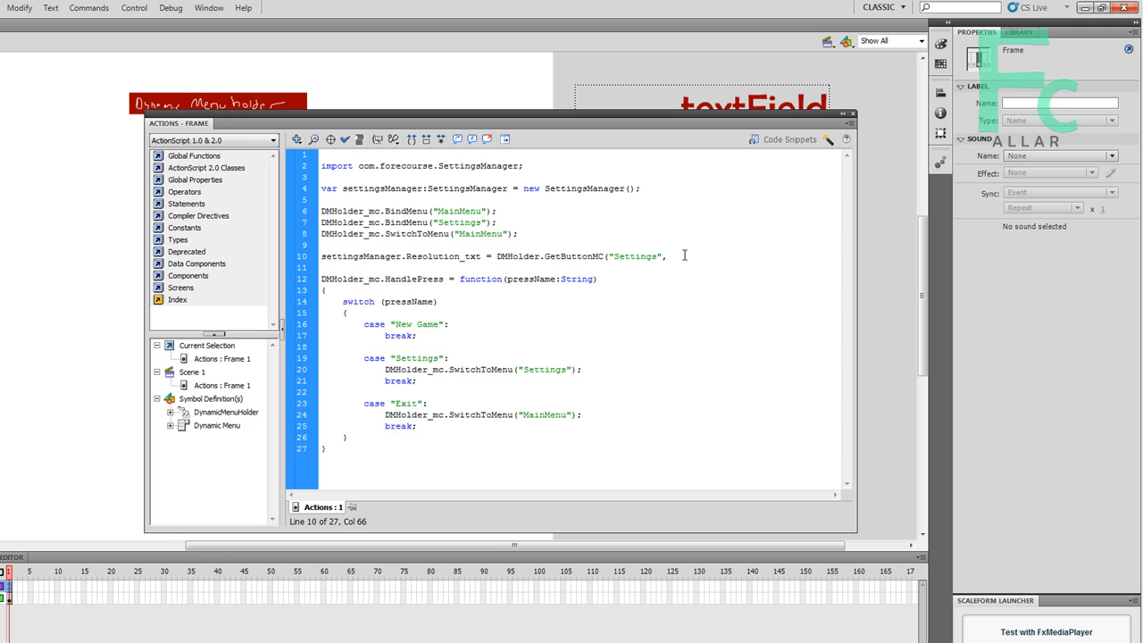
text(1)
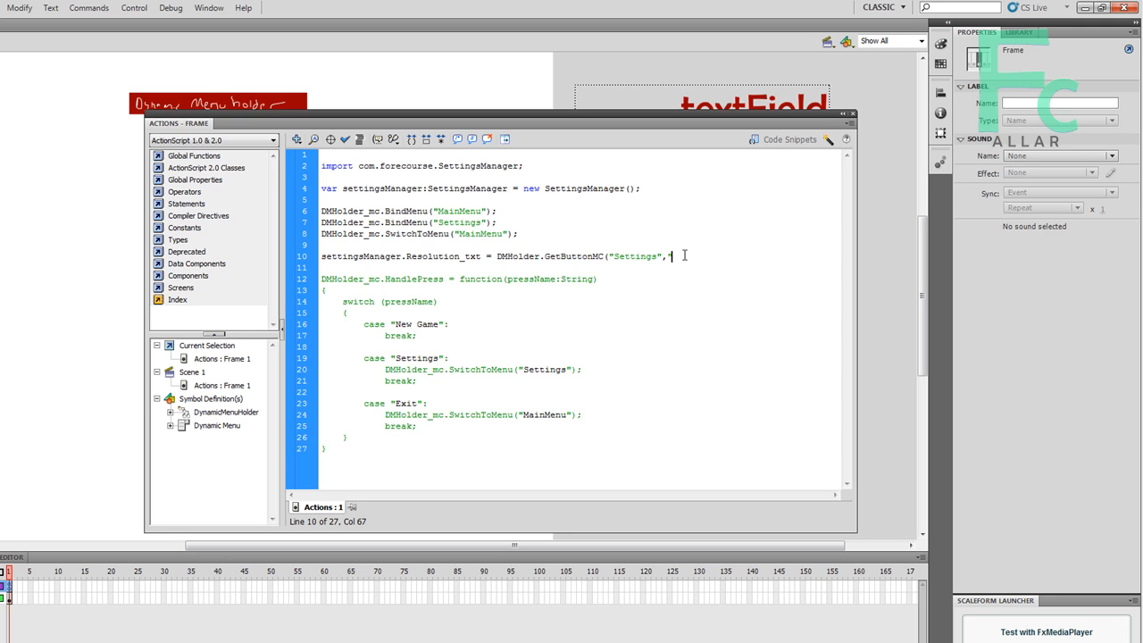
text("Re)
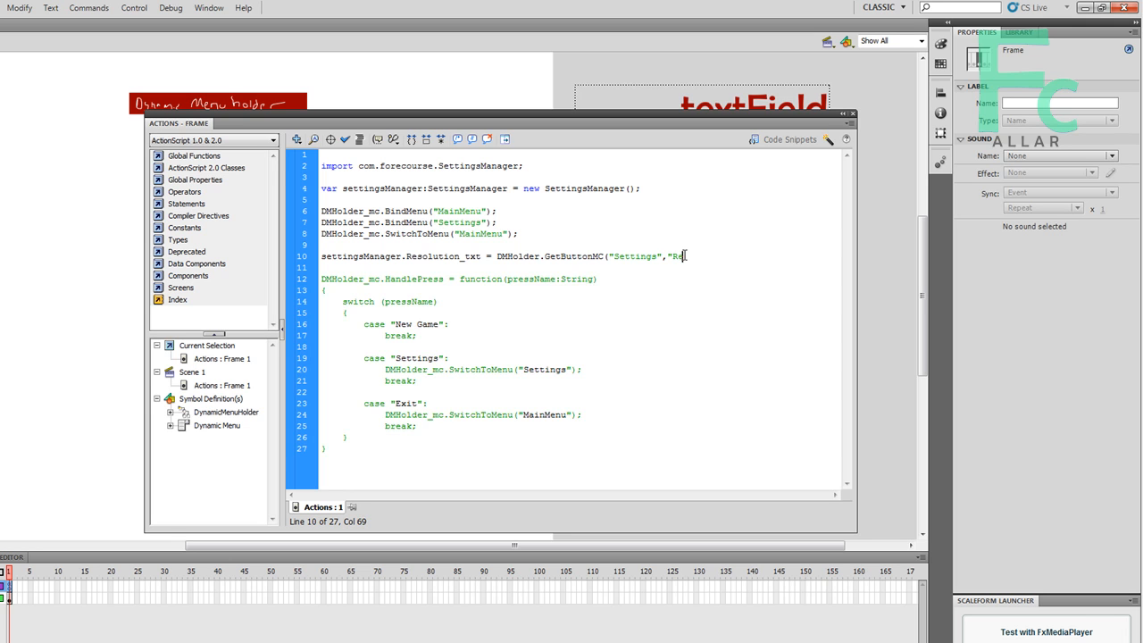
text(esolution").)
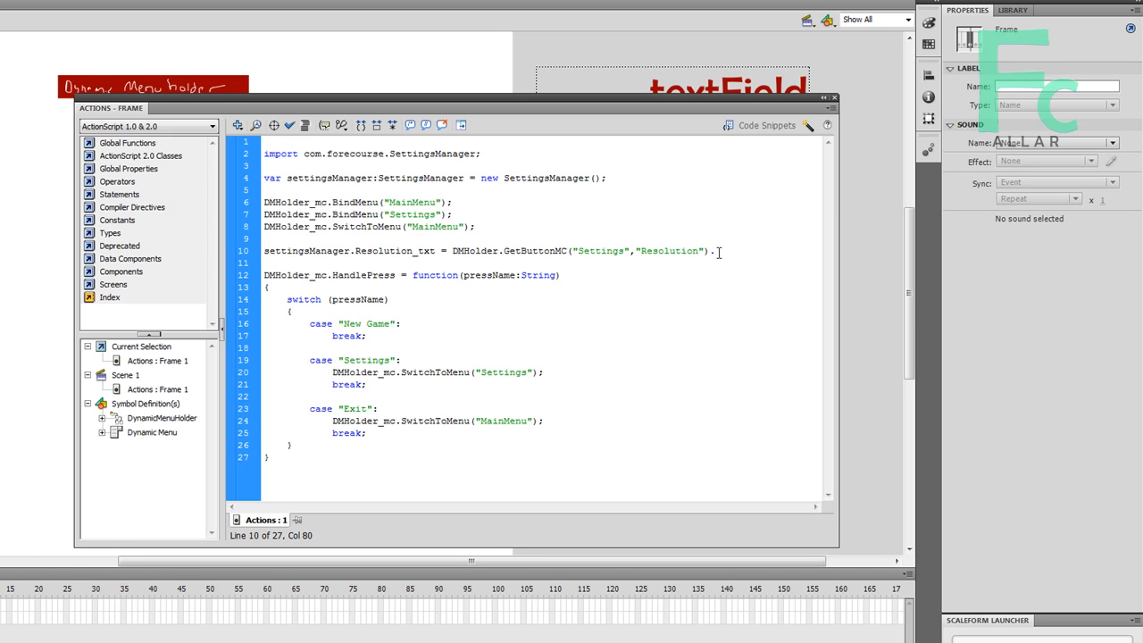
- Append .textField to the assignment and add settingsManager.UpdateResolutionText(); on the next line
text(textField;)
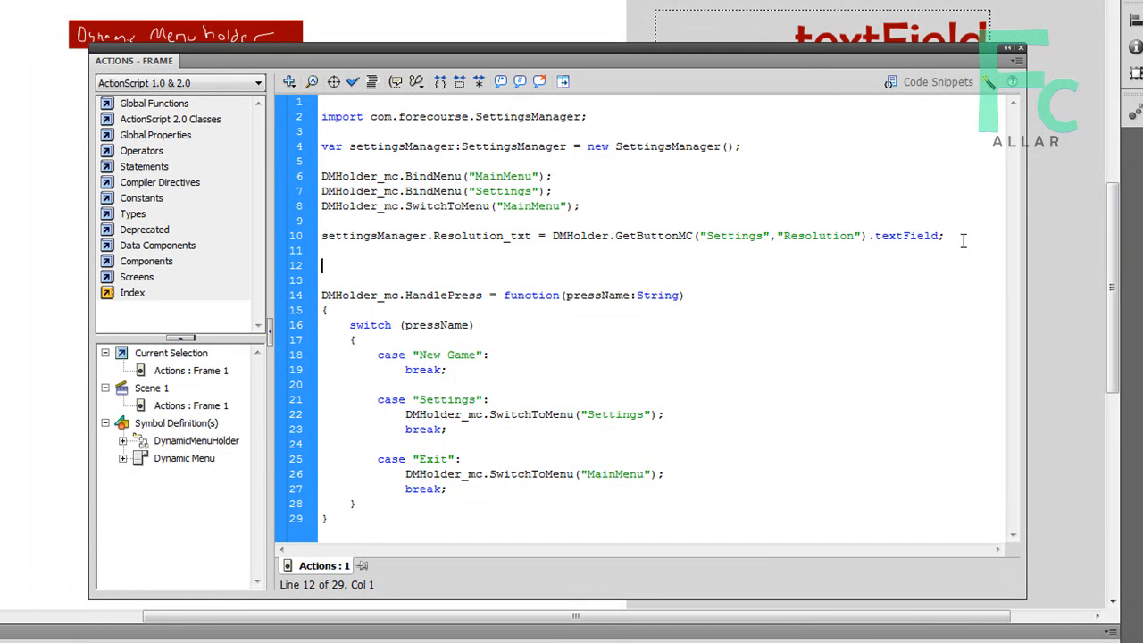
text(set)
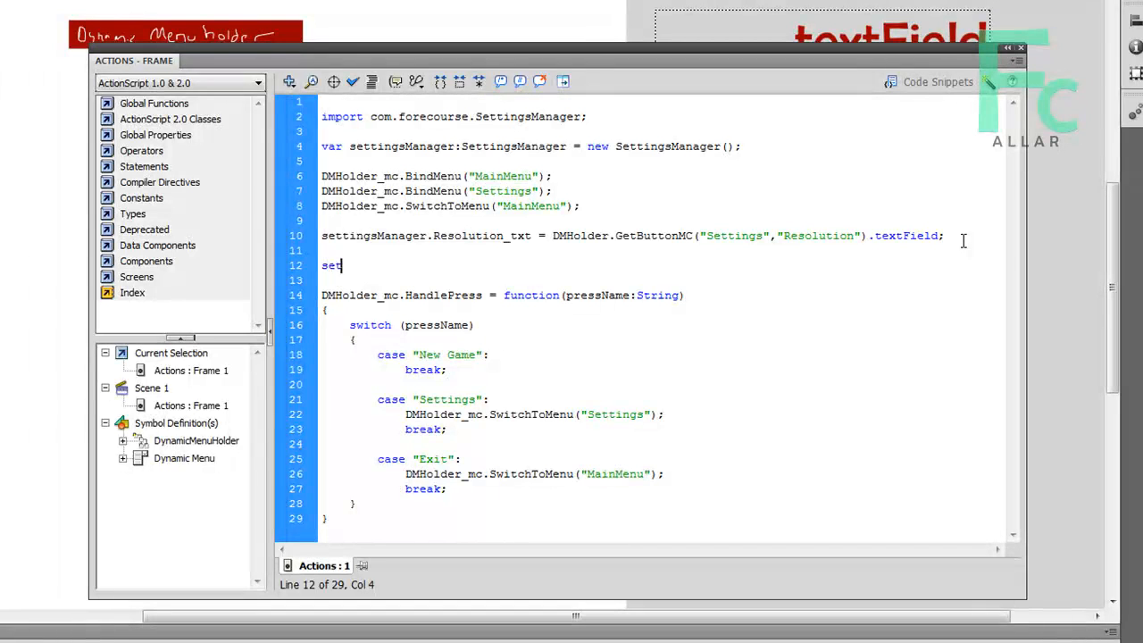
text(tingsManager.UpdateRe)
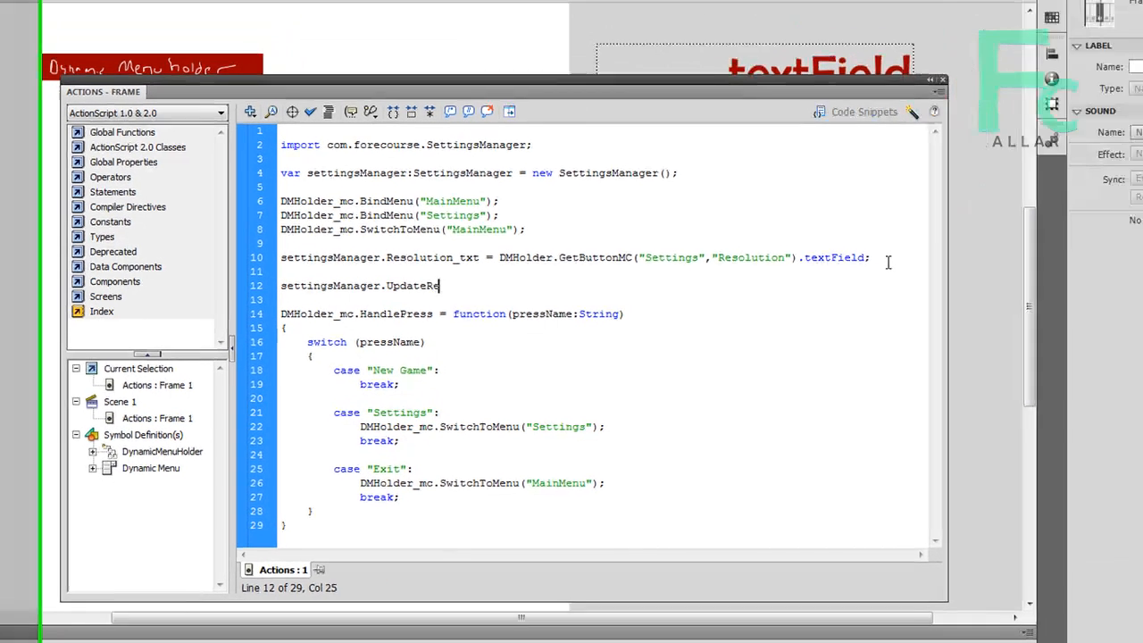
text(solutionText())
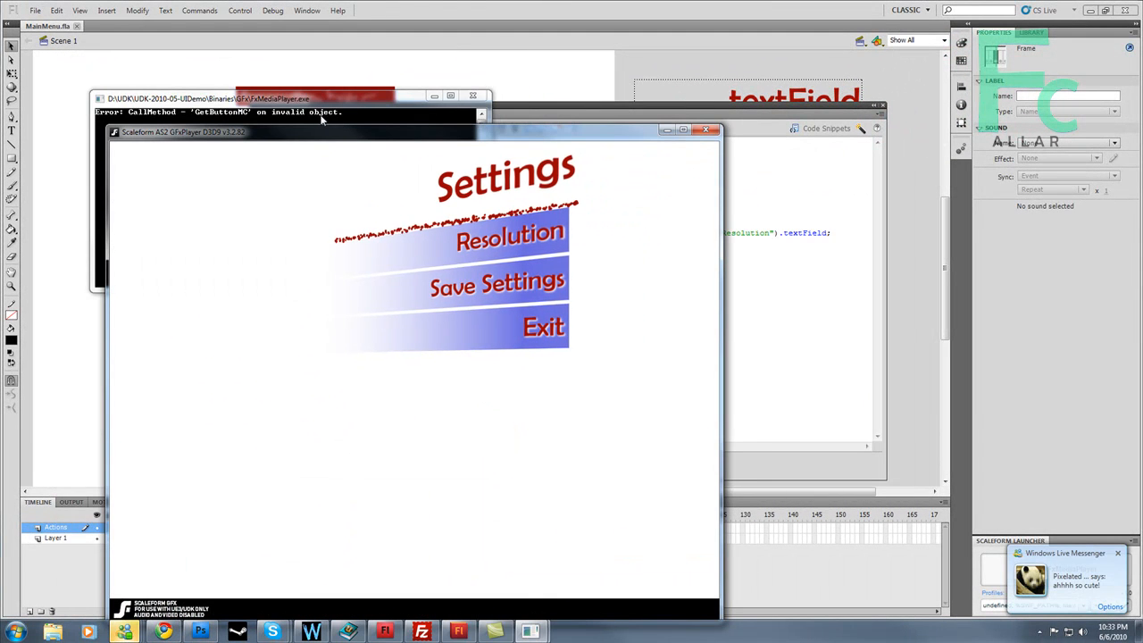
- Confirm the Settings button reads 'Resolution: 640x480' in GFx Player, exit to Main Menu, and close the player
click(703, 129)
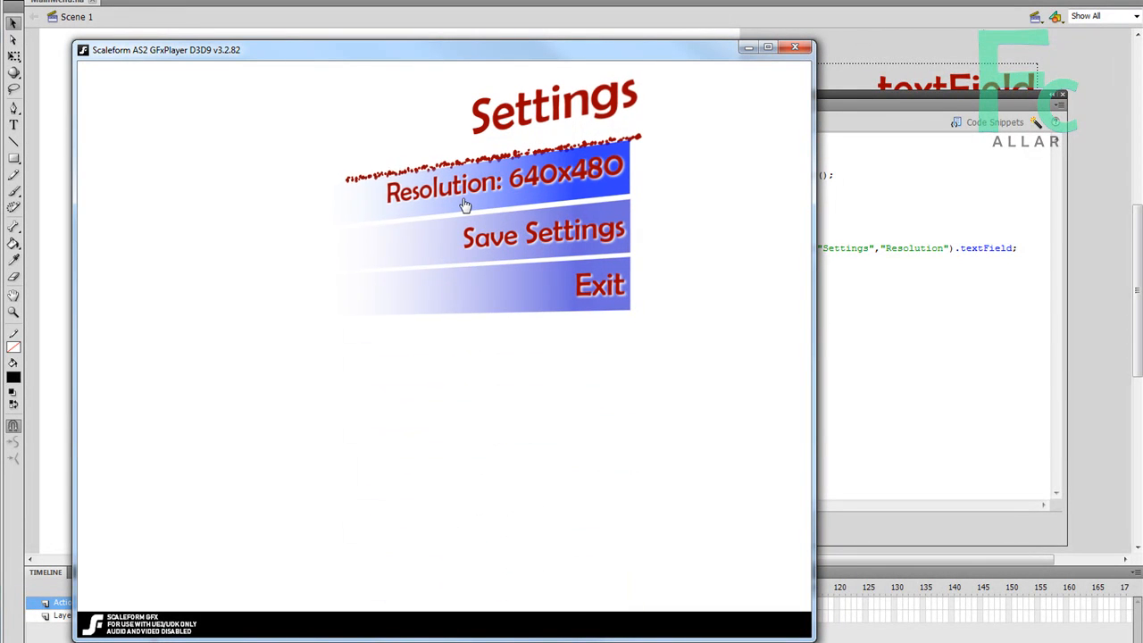
mouse_move(532, 204)
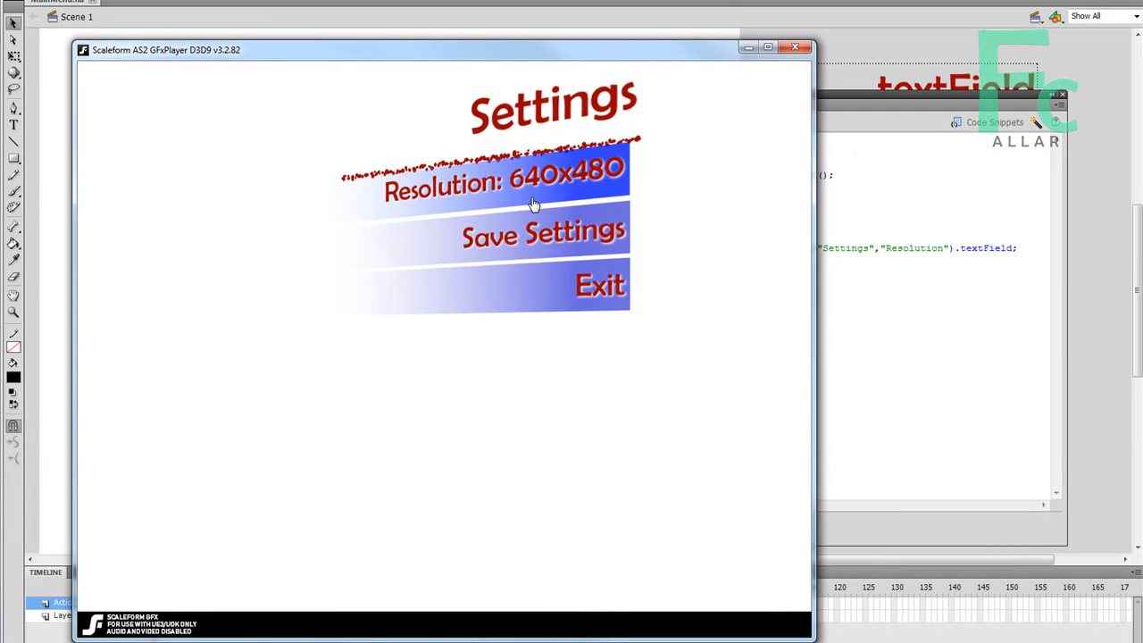
mouse_move(560, 282)
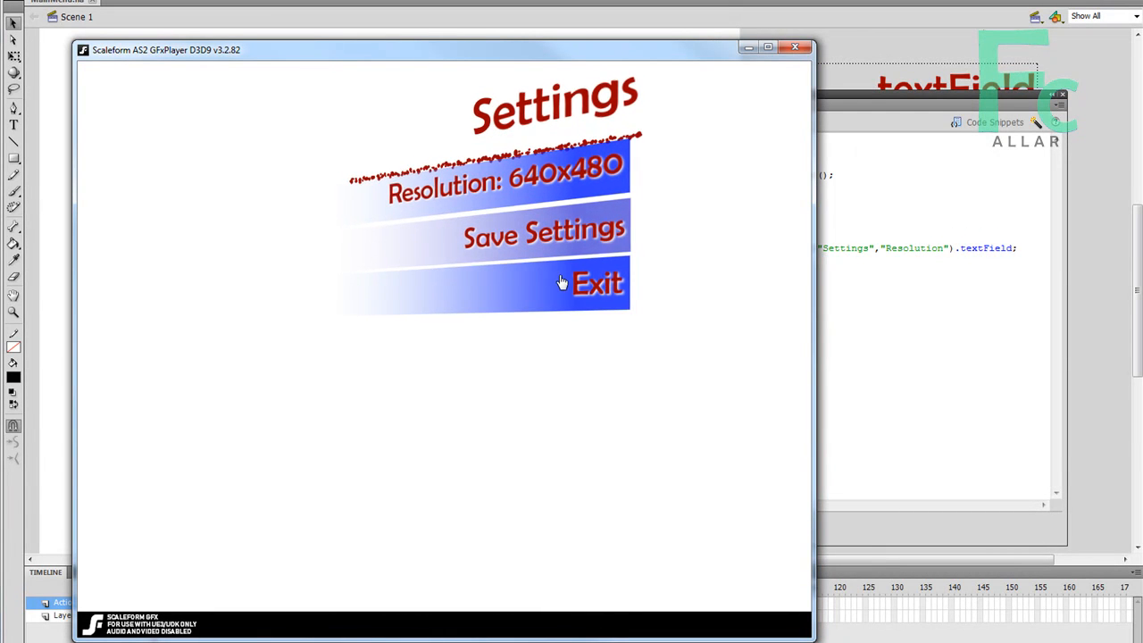
click(597, 283)
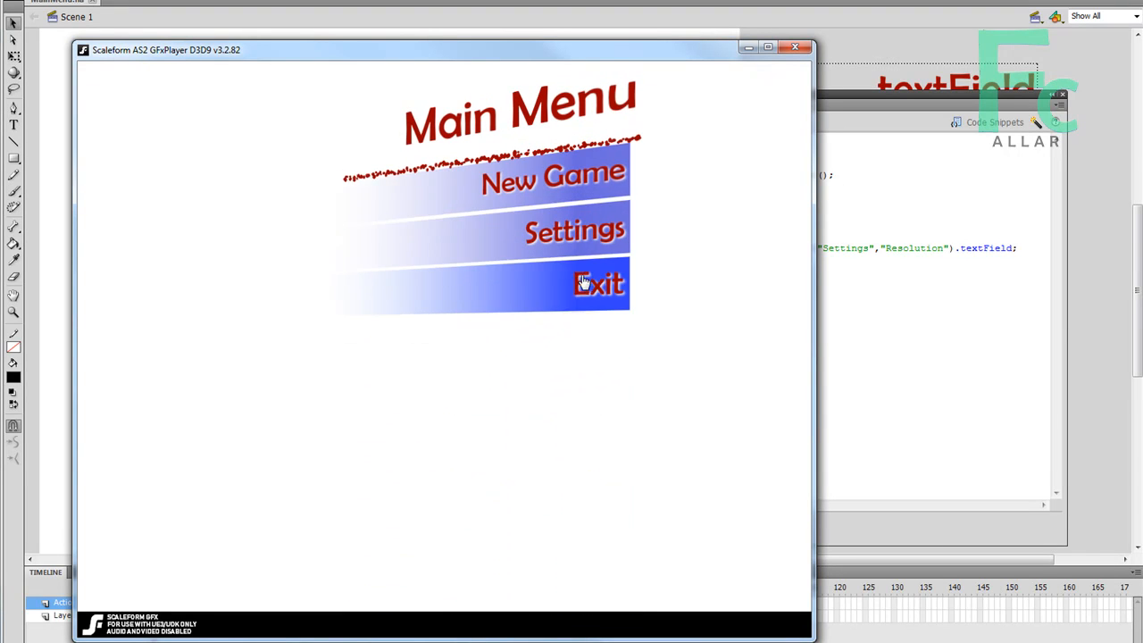
click(793, 46)
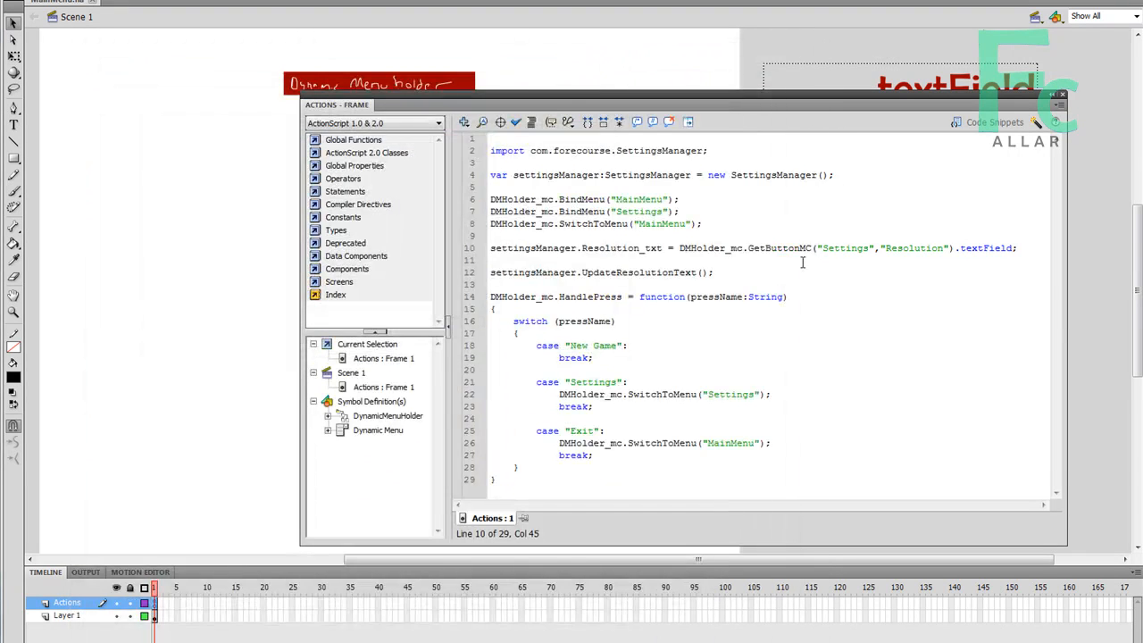